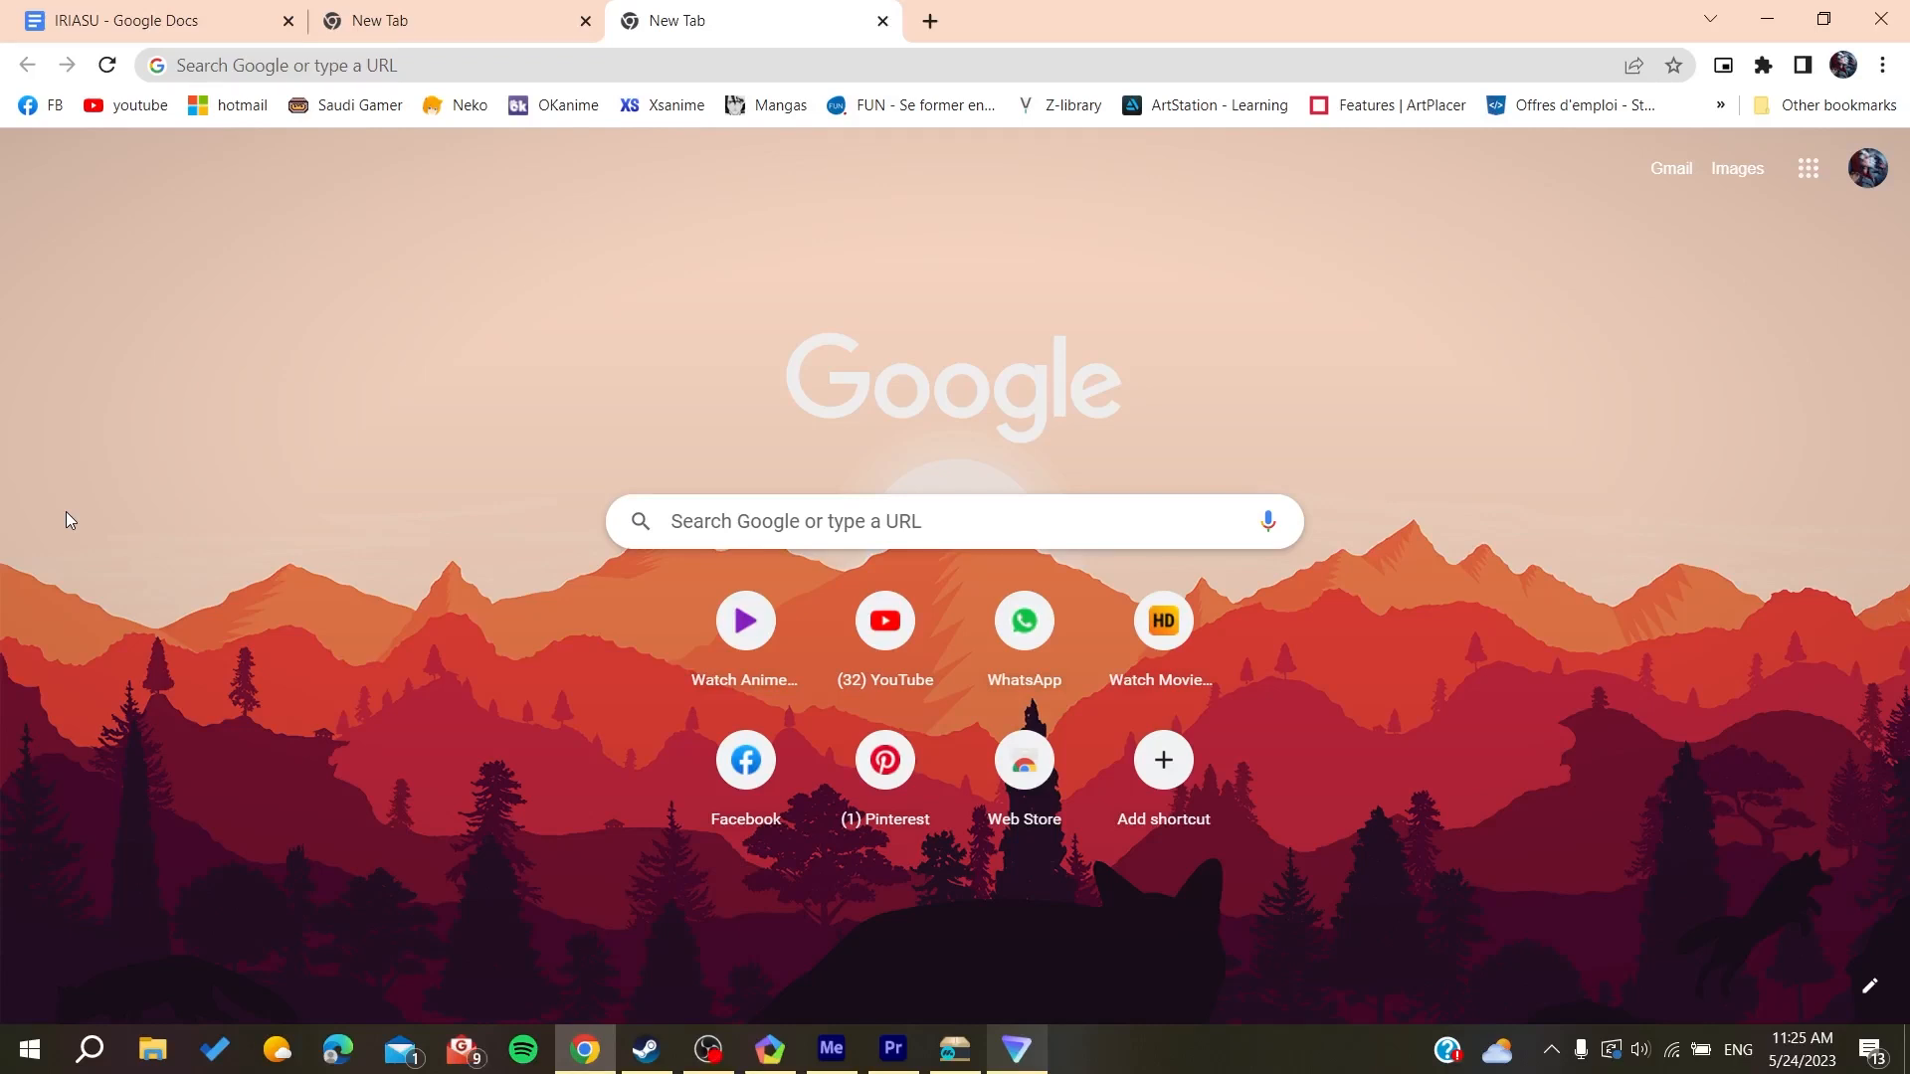
mouse_move(312, 248)
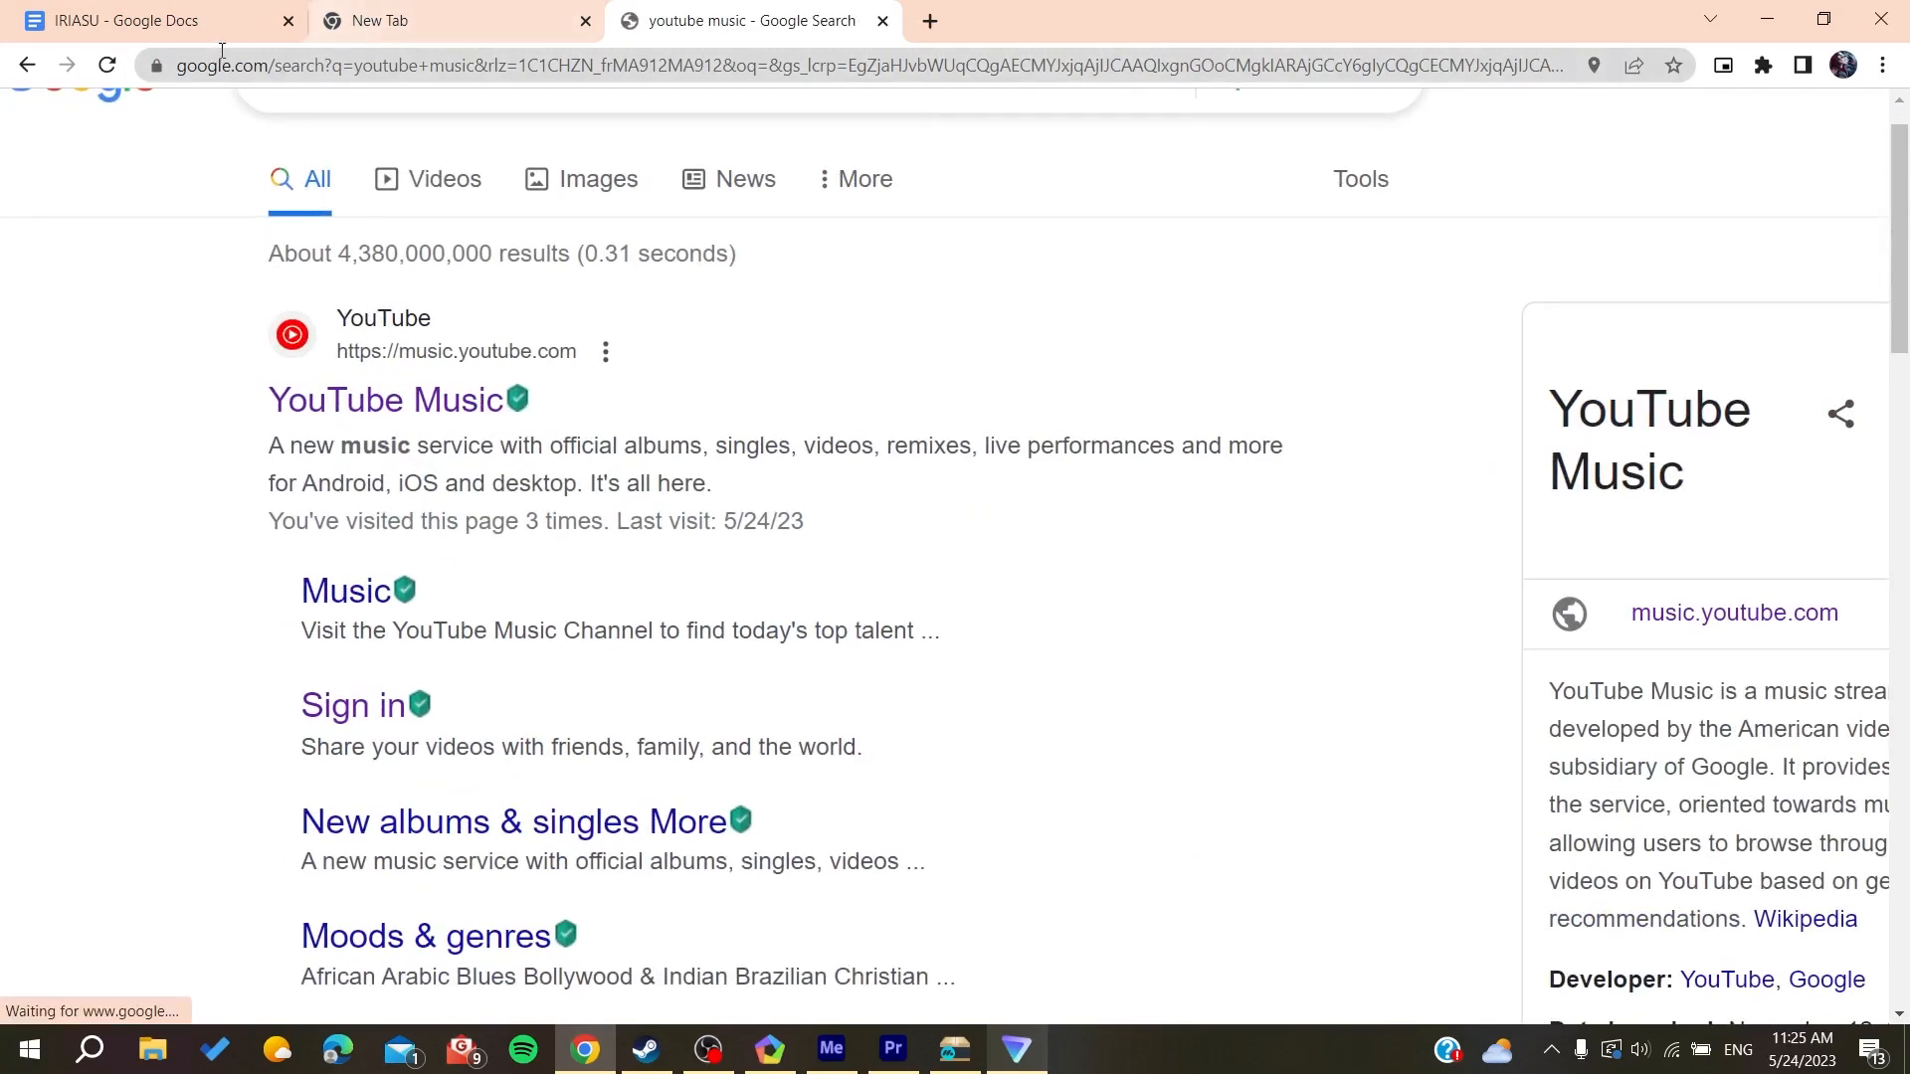
mouse_move(436, 362)
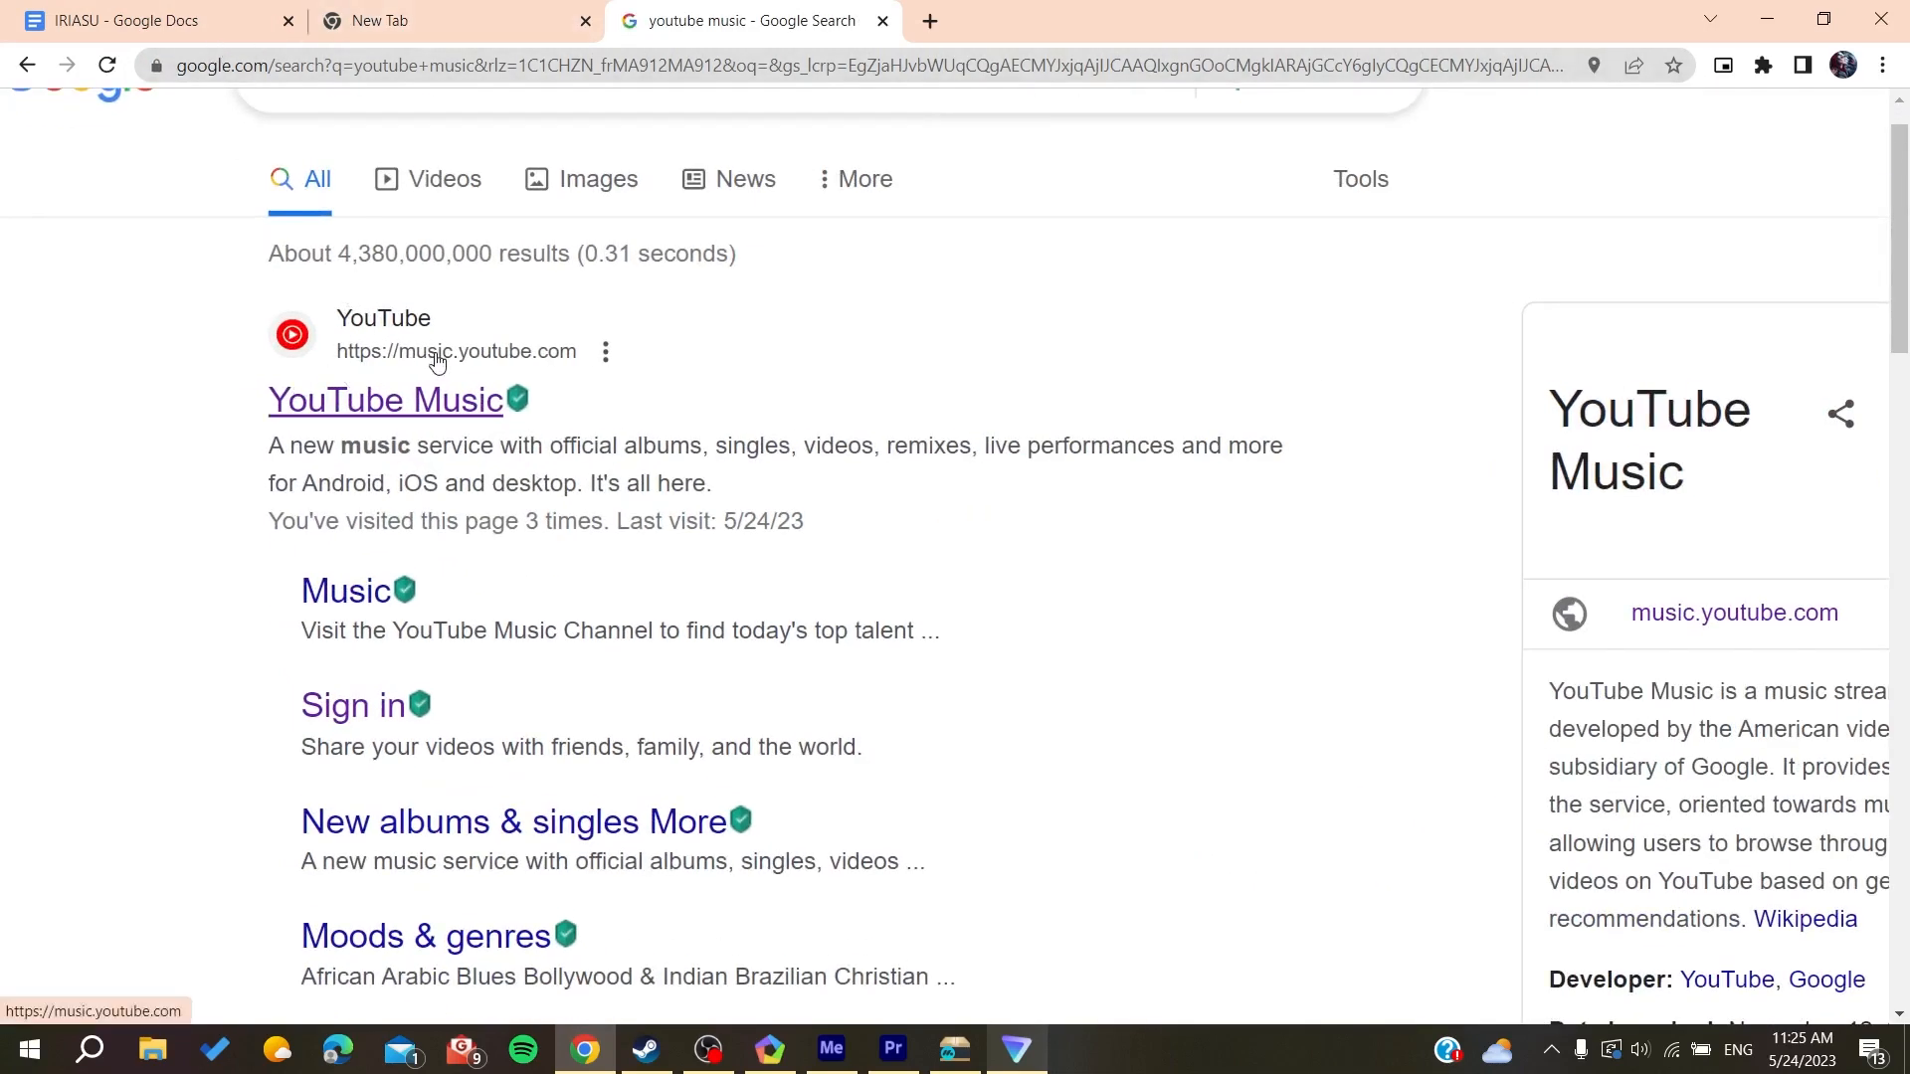
mouse_move(522, 360)
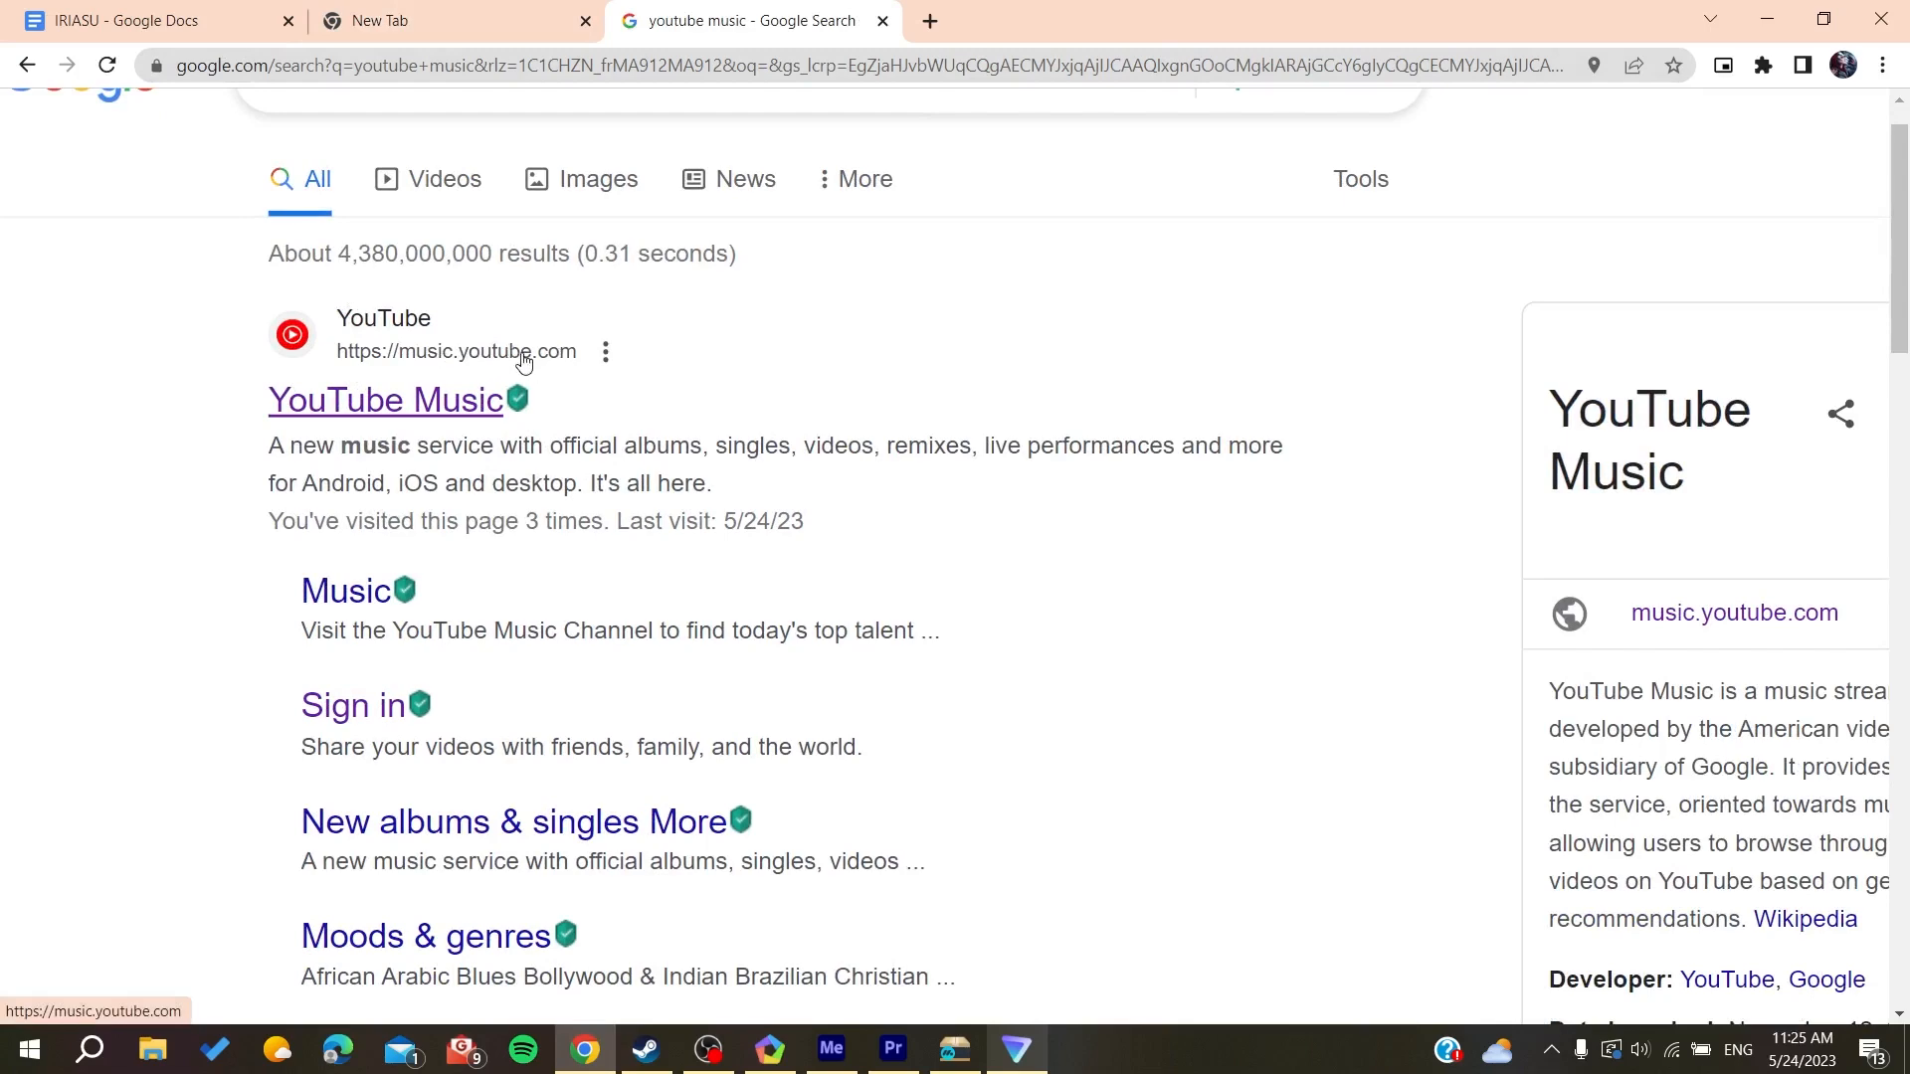
mouse_move(153, 362)
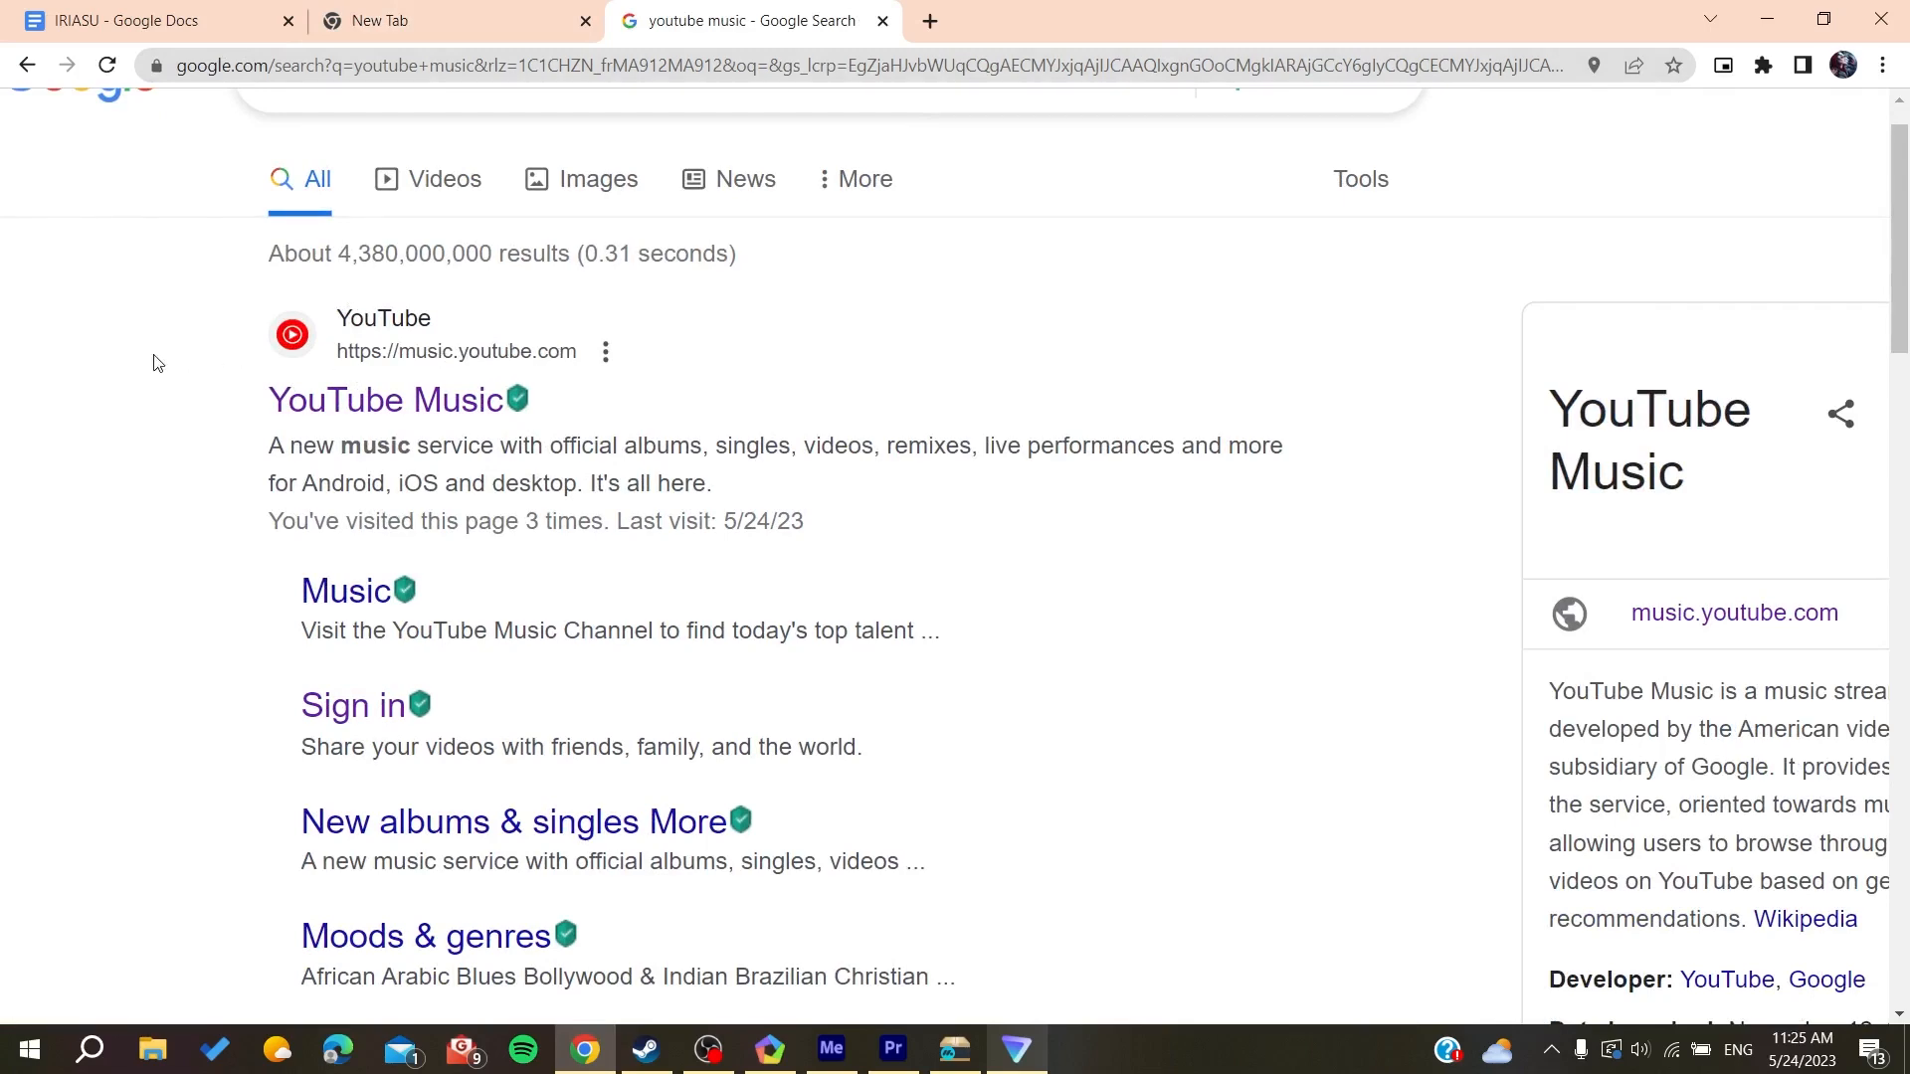
Step: Review the Google results for 'youtube music', with the YouTube Music site listed first
scroll(up, 3)
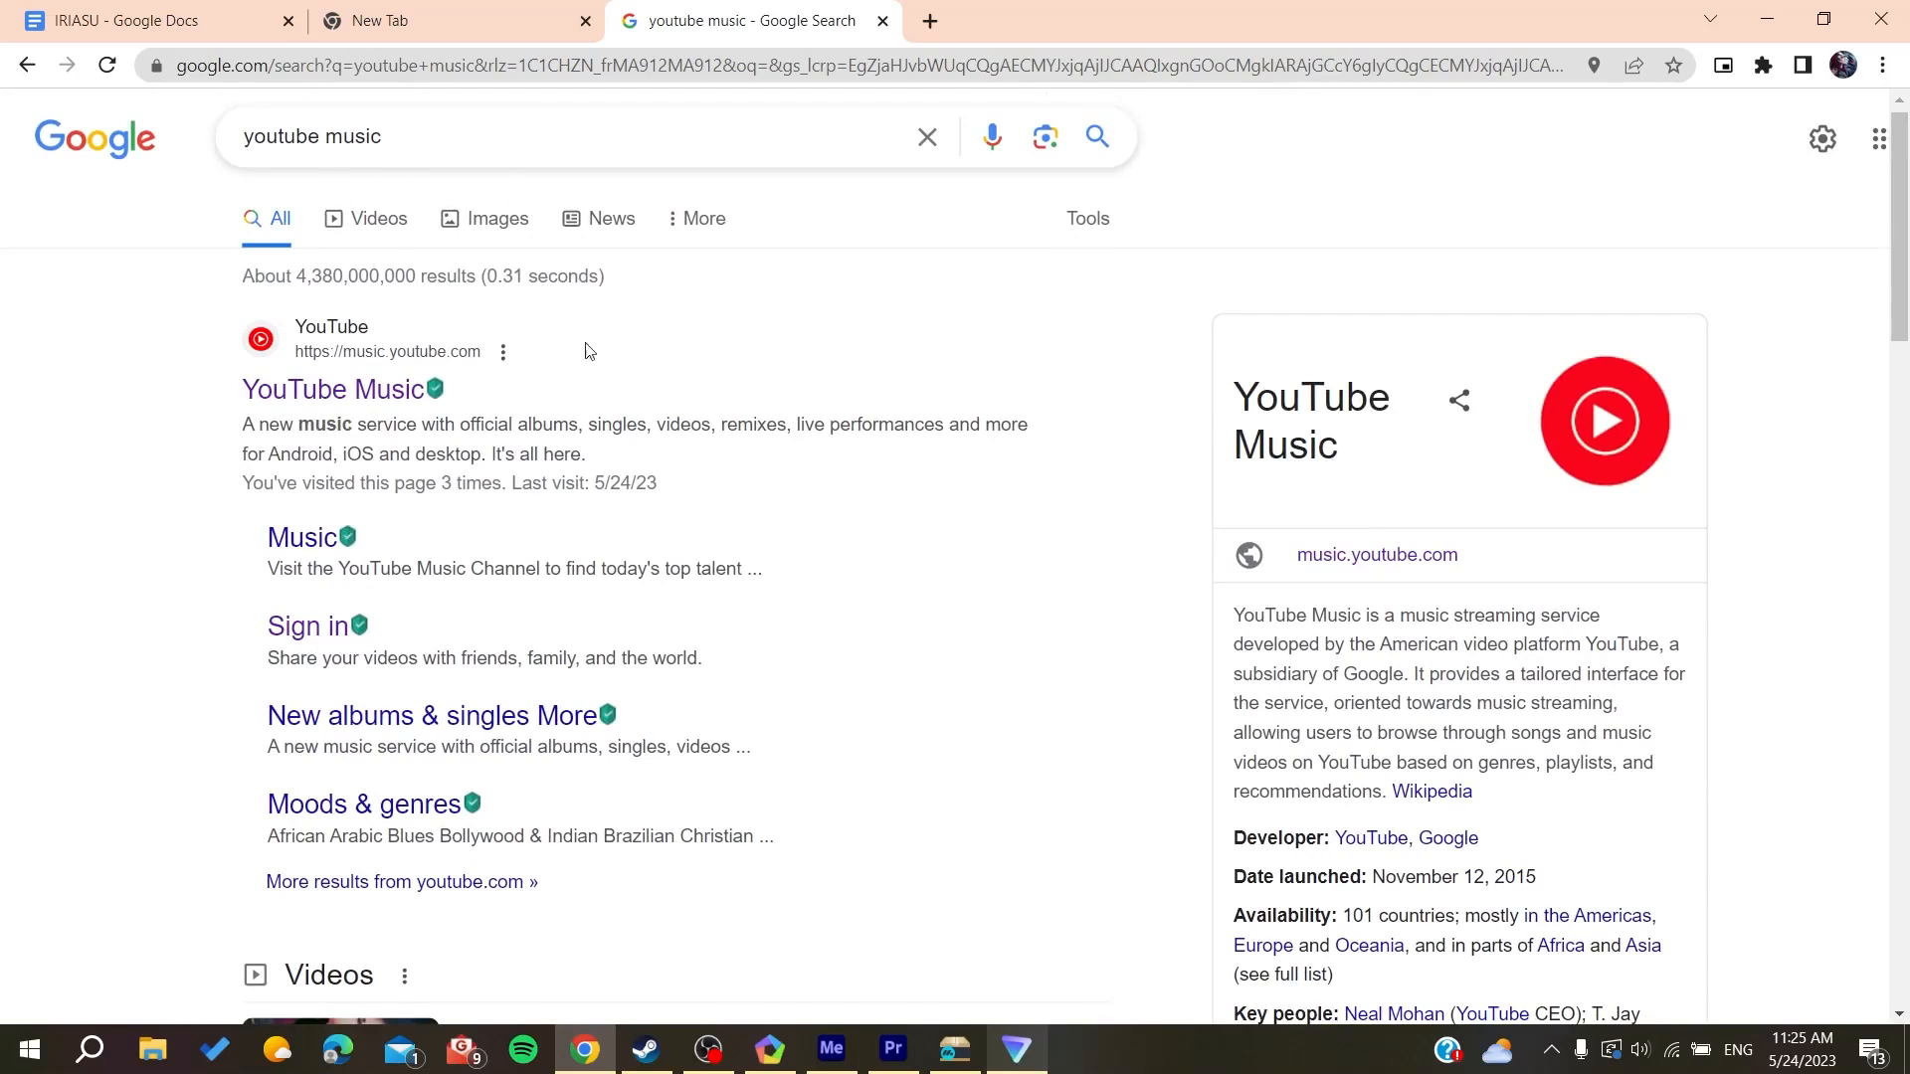
mouse_move(307, 398)
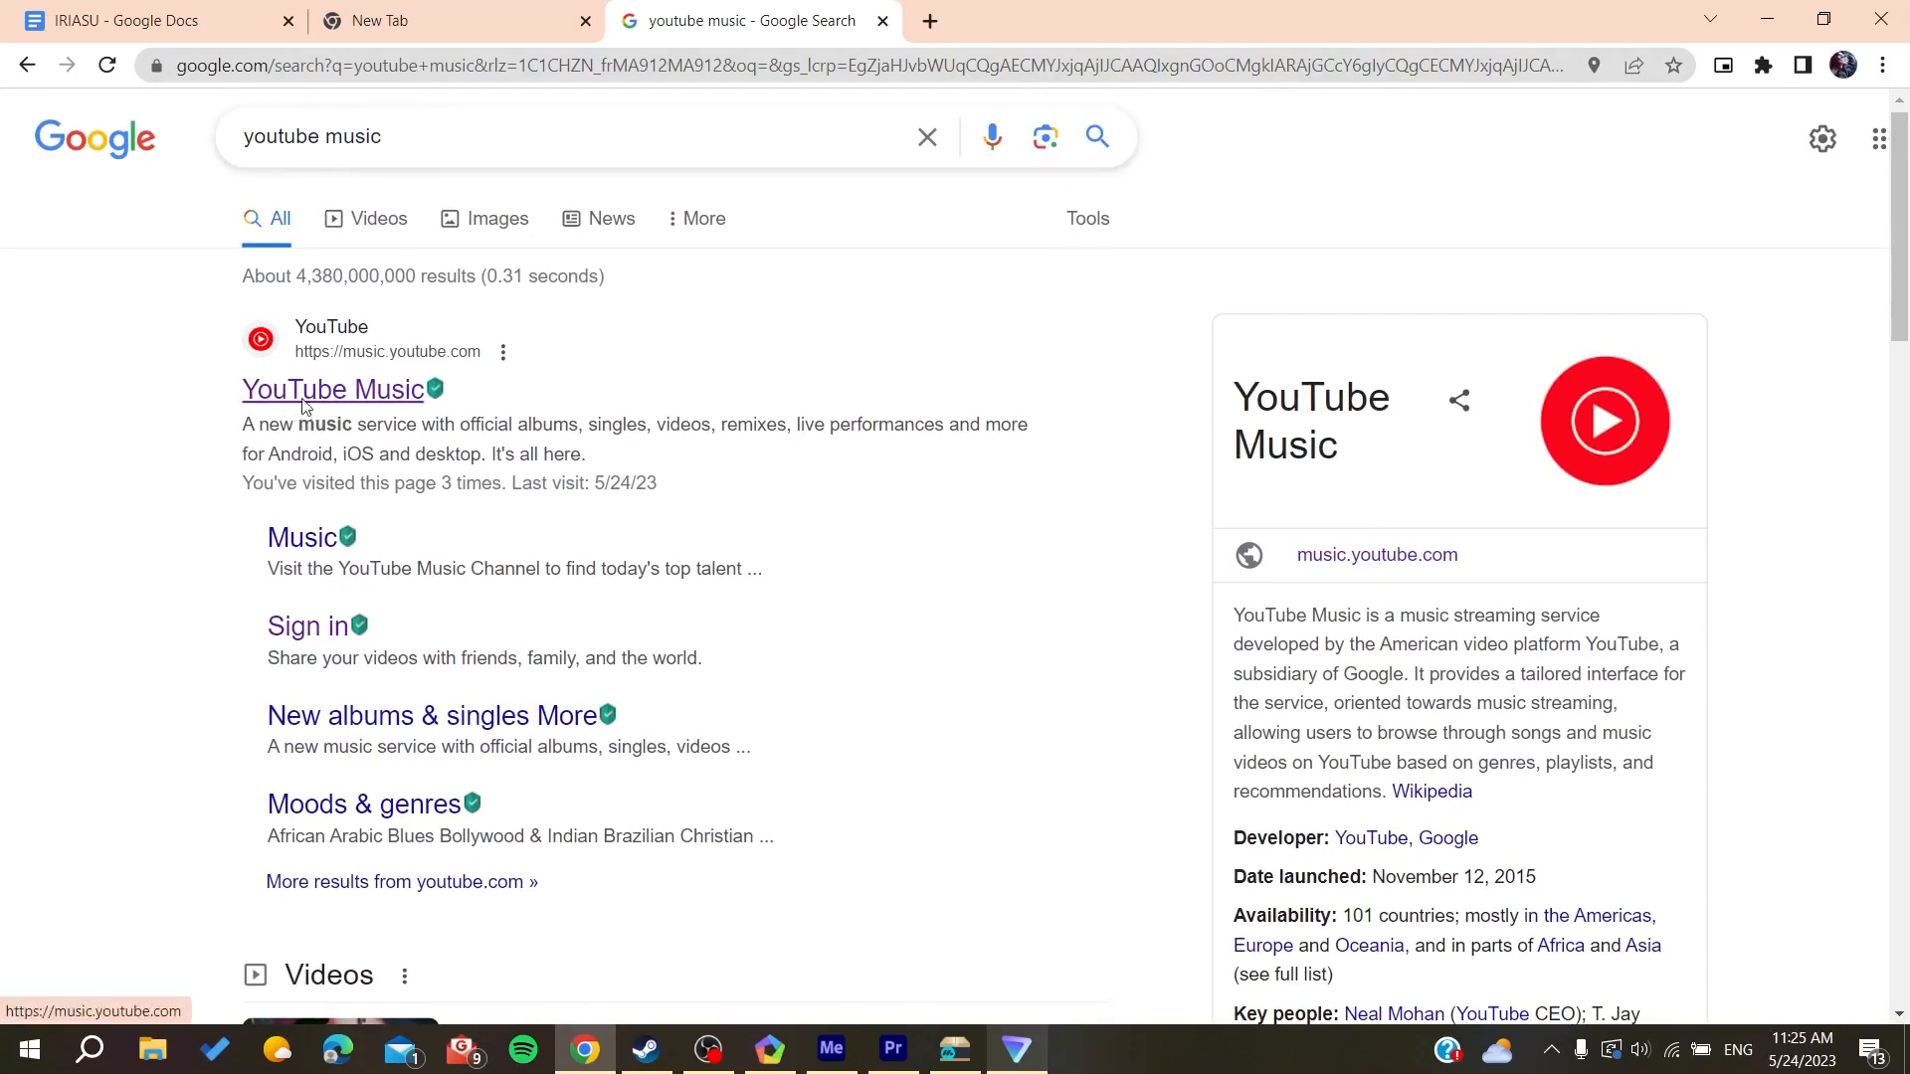
Step: Go to music.youtube.com from the results, which reports the service unavailable here
click(332, 390)
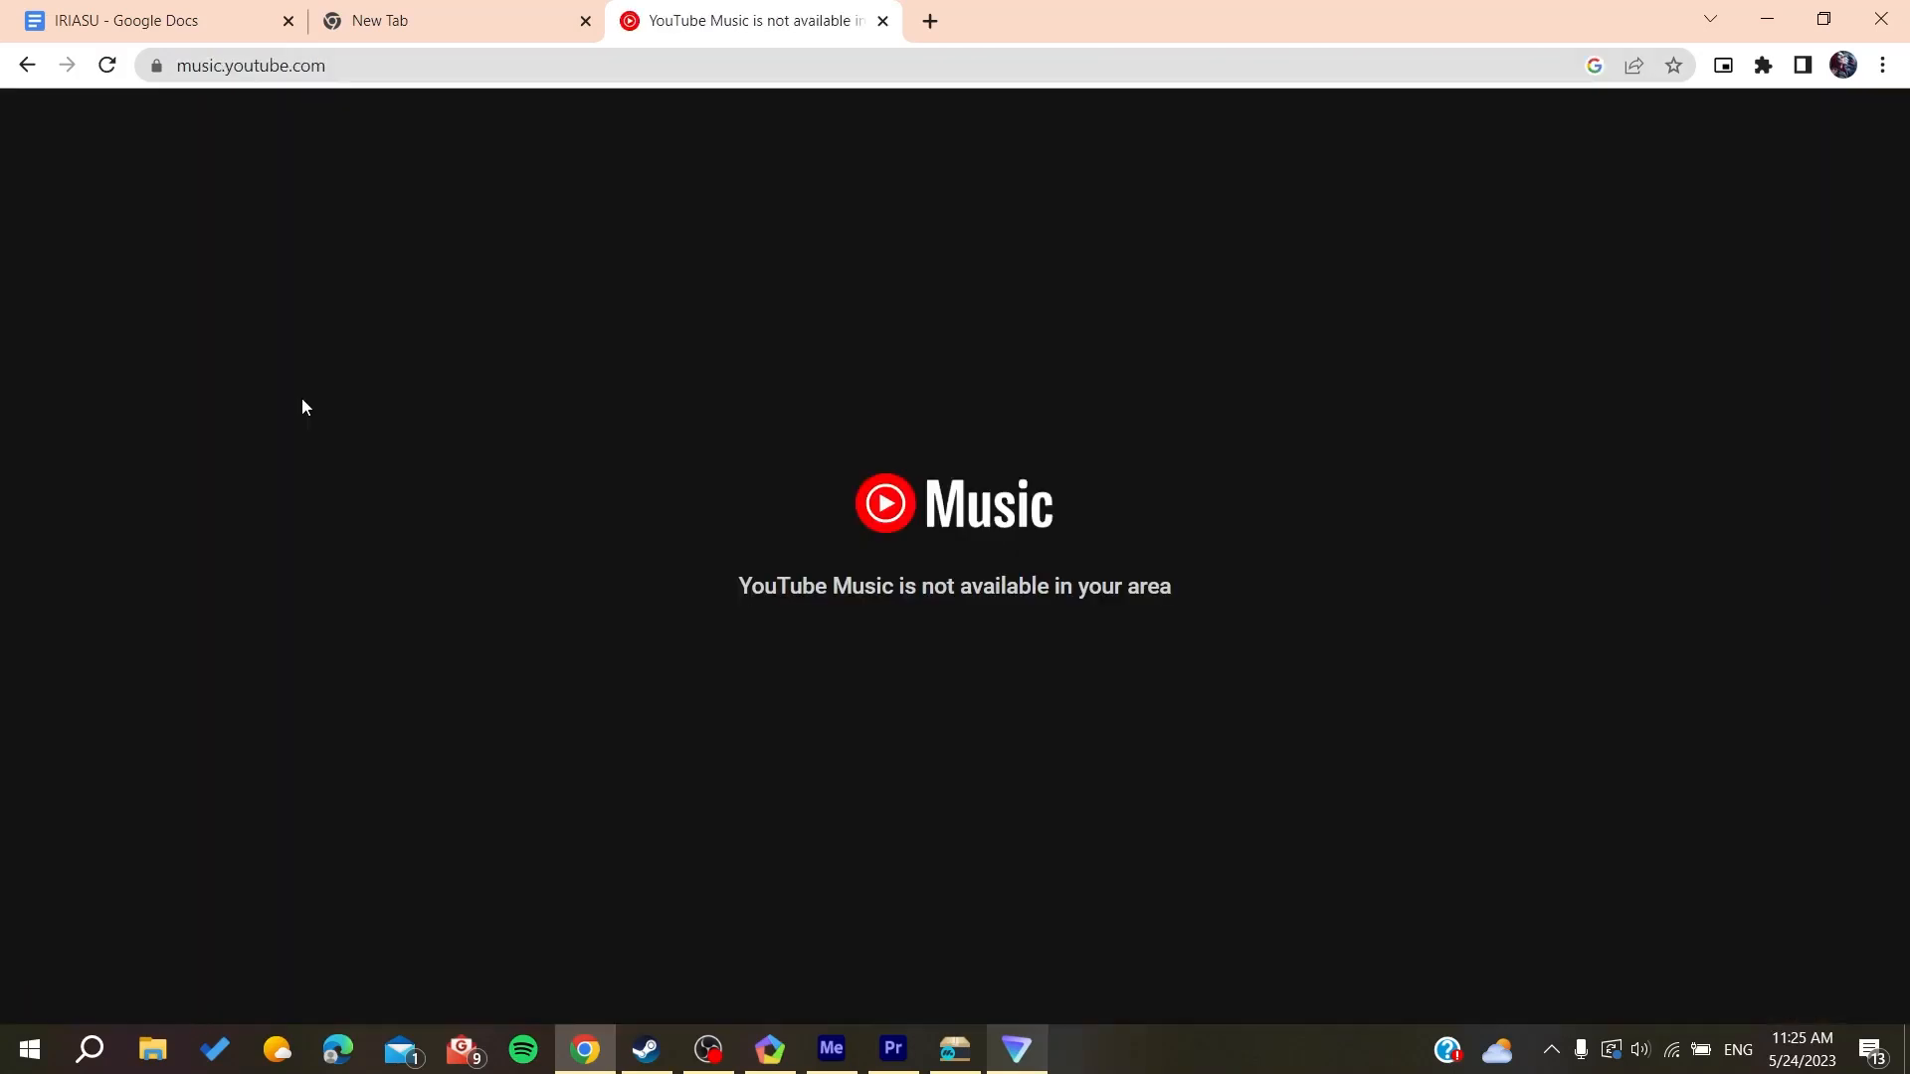
mouse_move(583, 510)
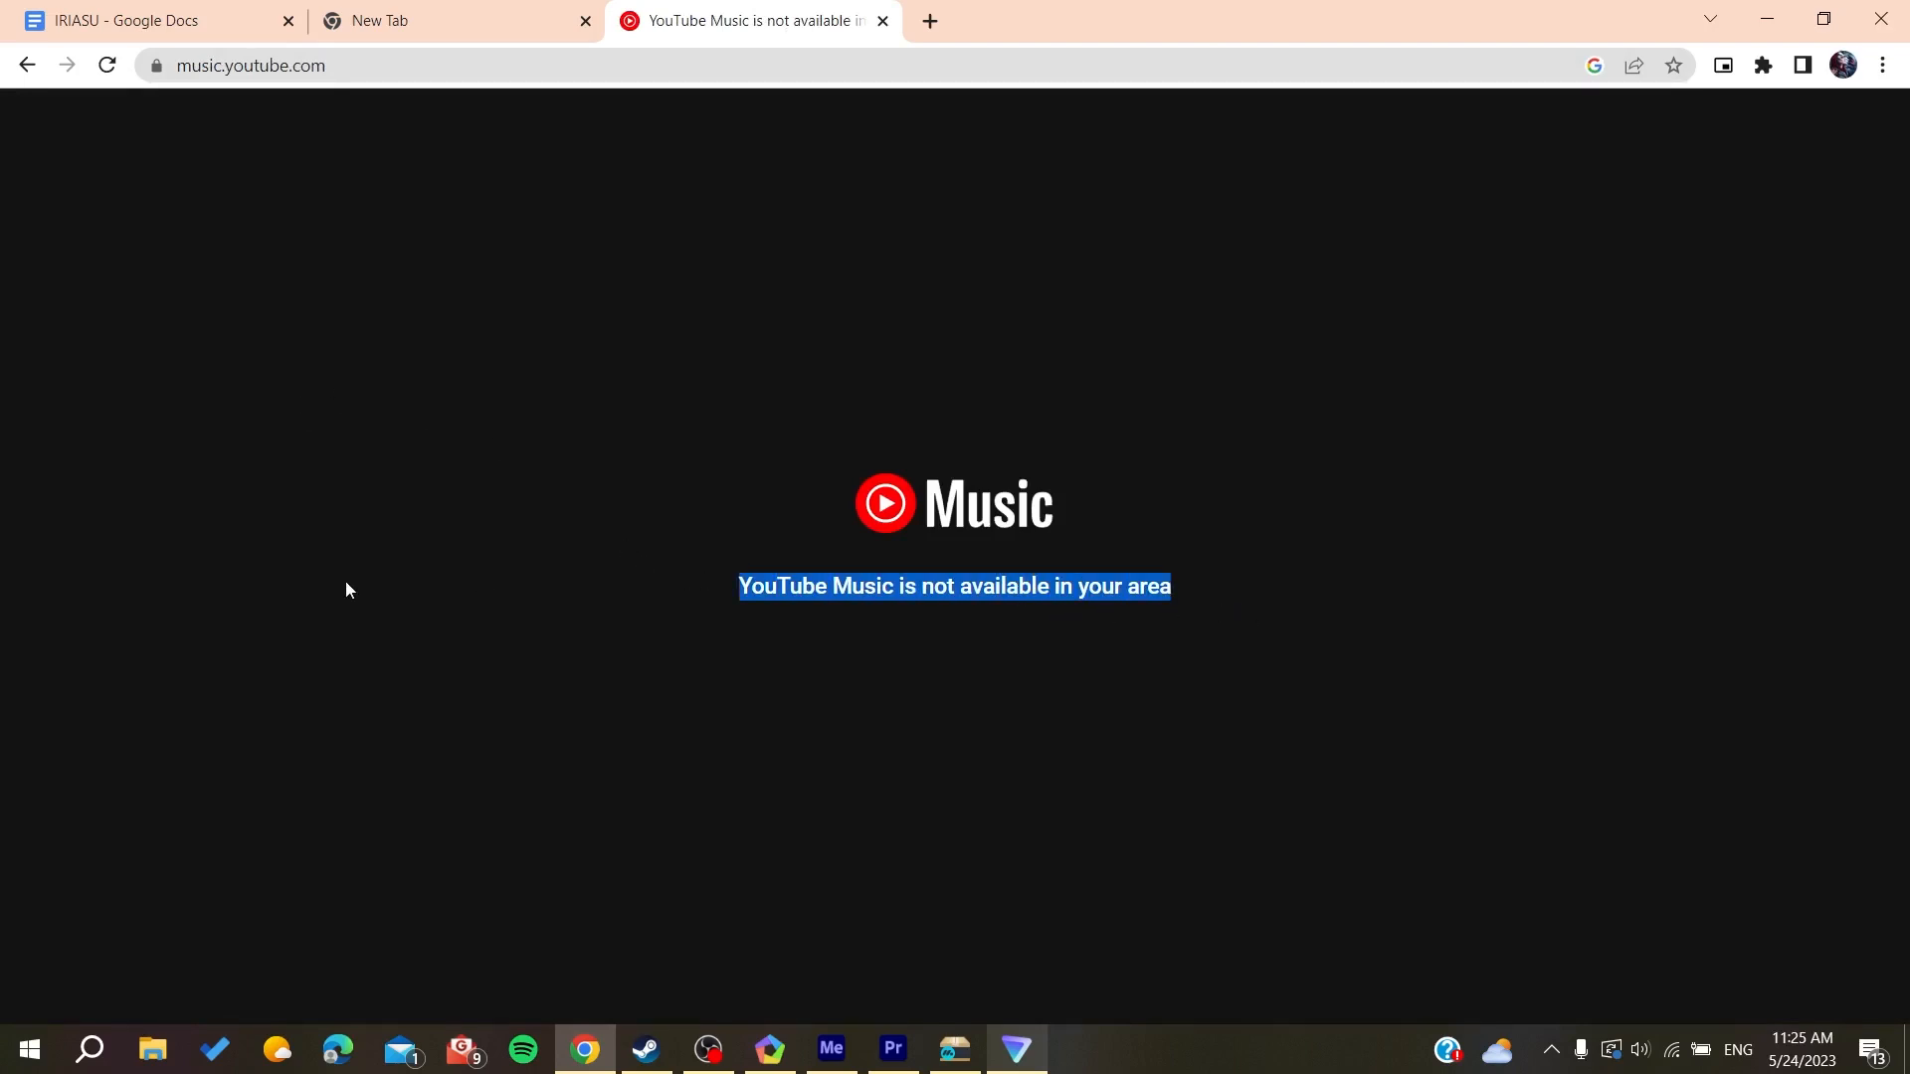
click(346, 589)
text(pro)
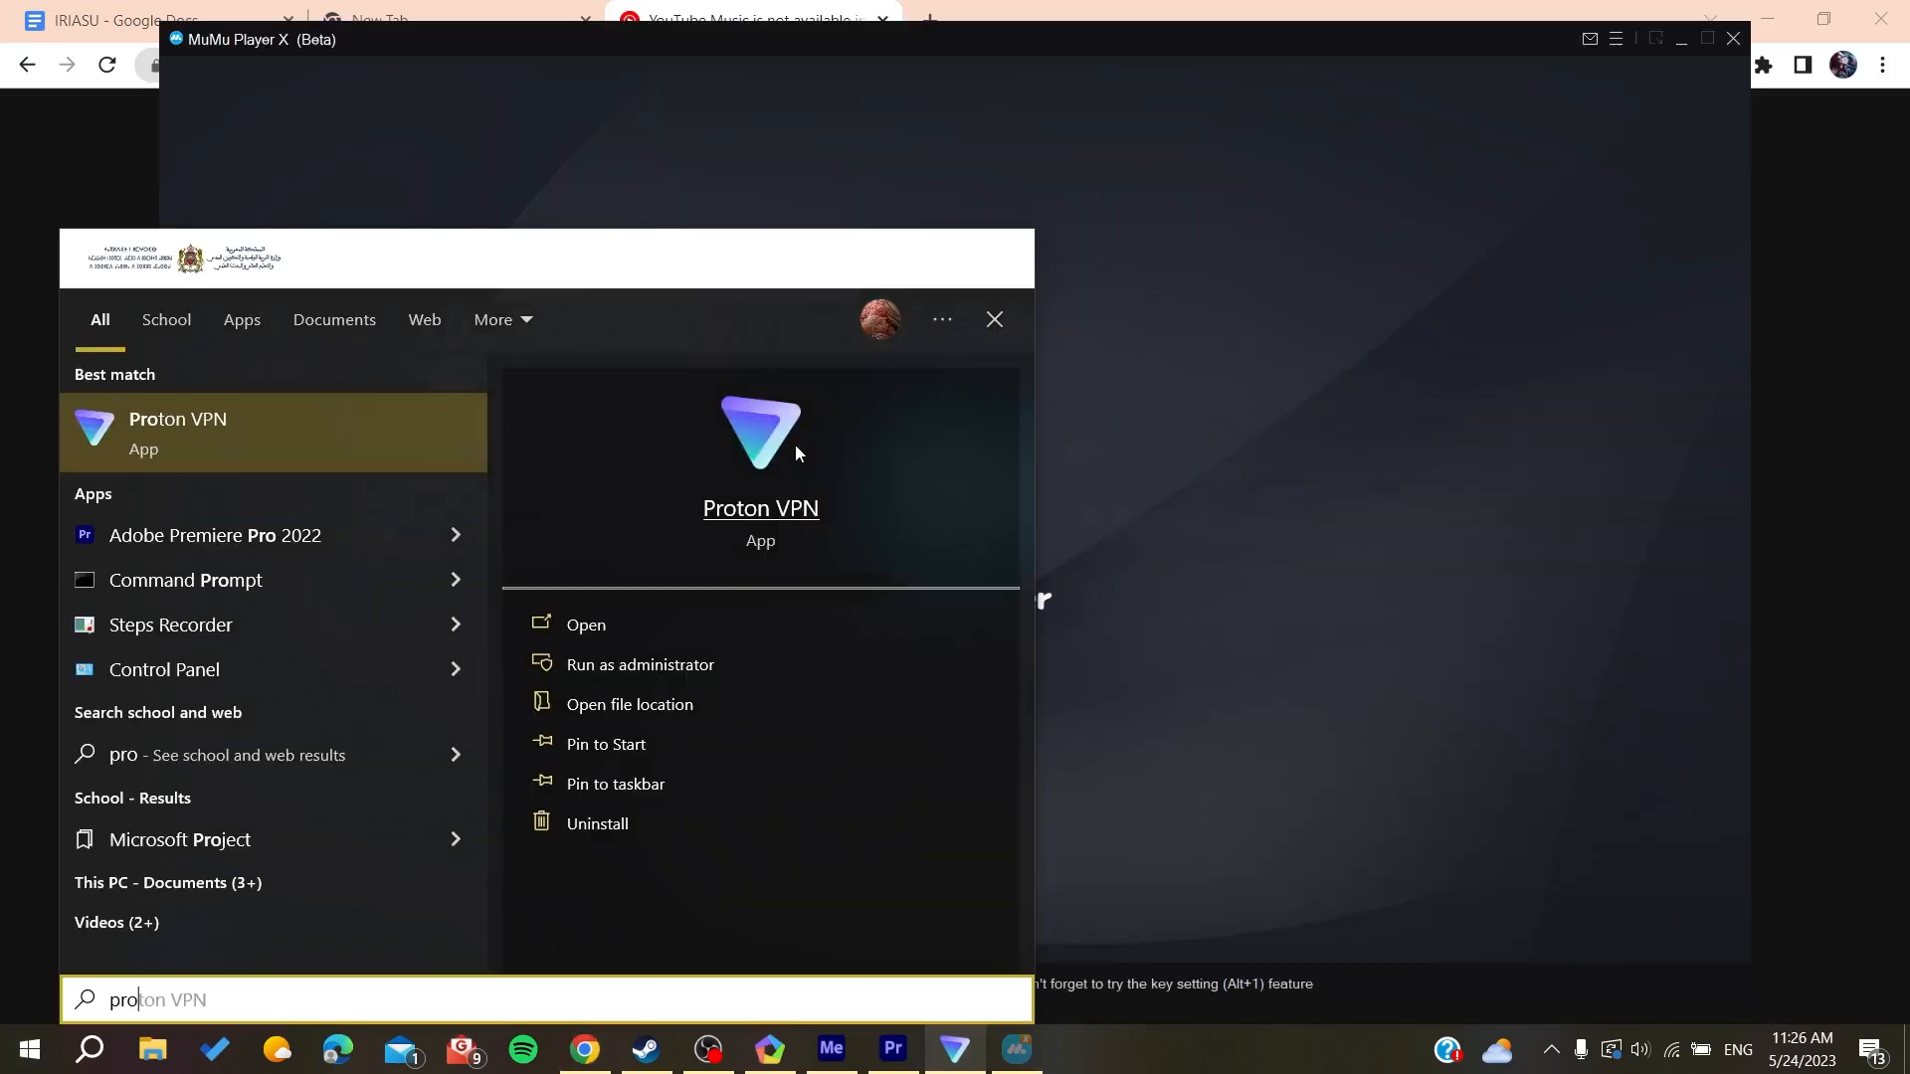
Step: Launch Proton VPN and connect to the free Netherlands server NL-FREE#100042
click(585, 625)
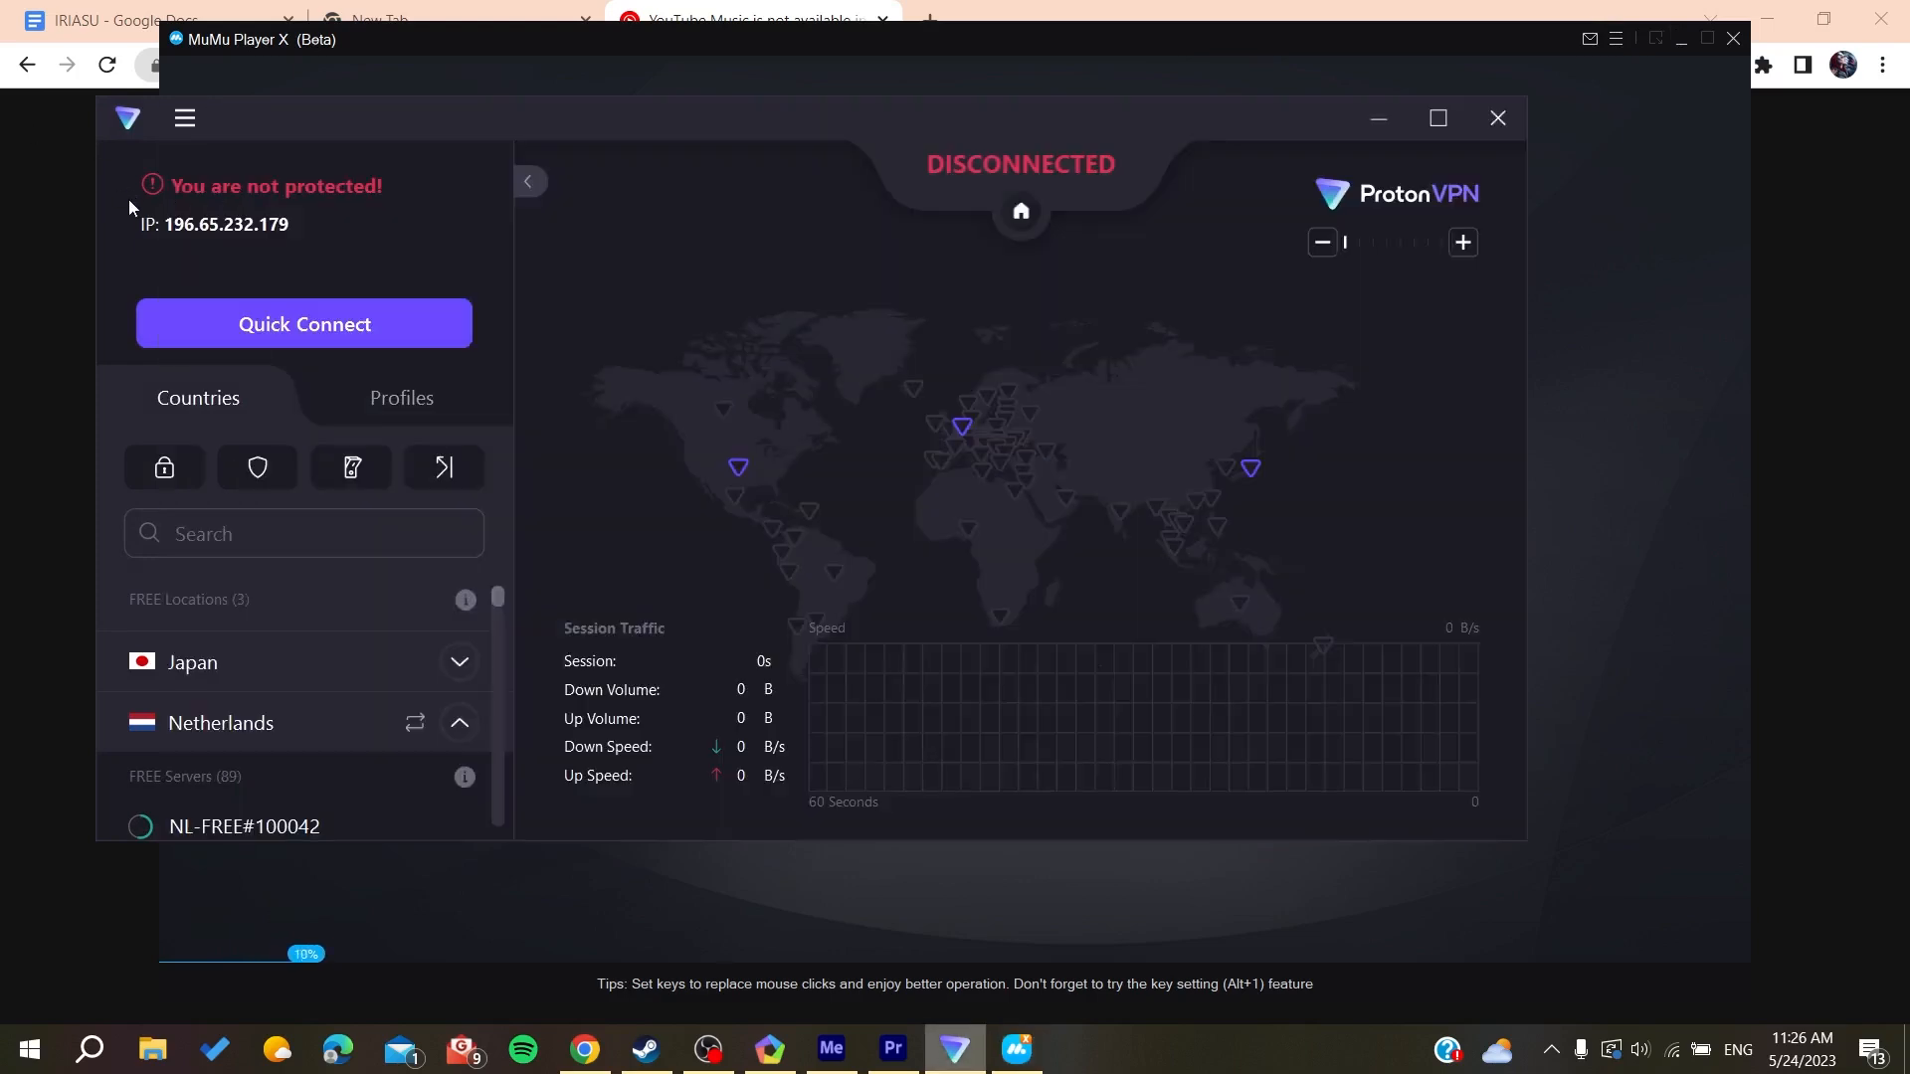
click(302, 322)
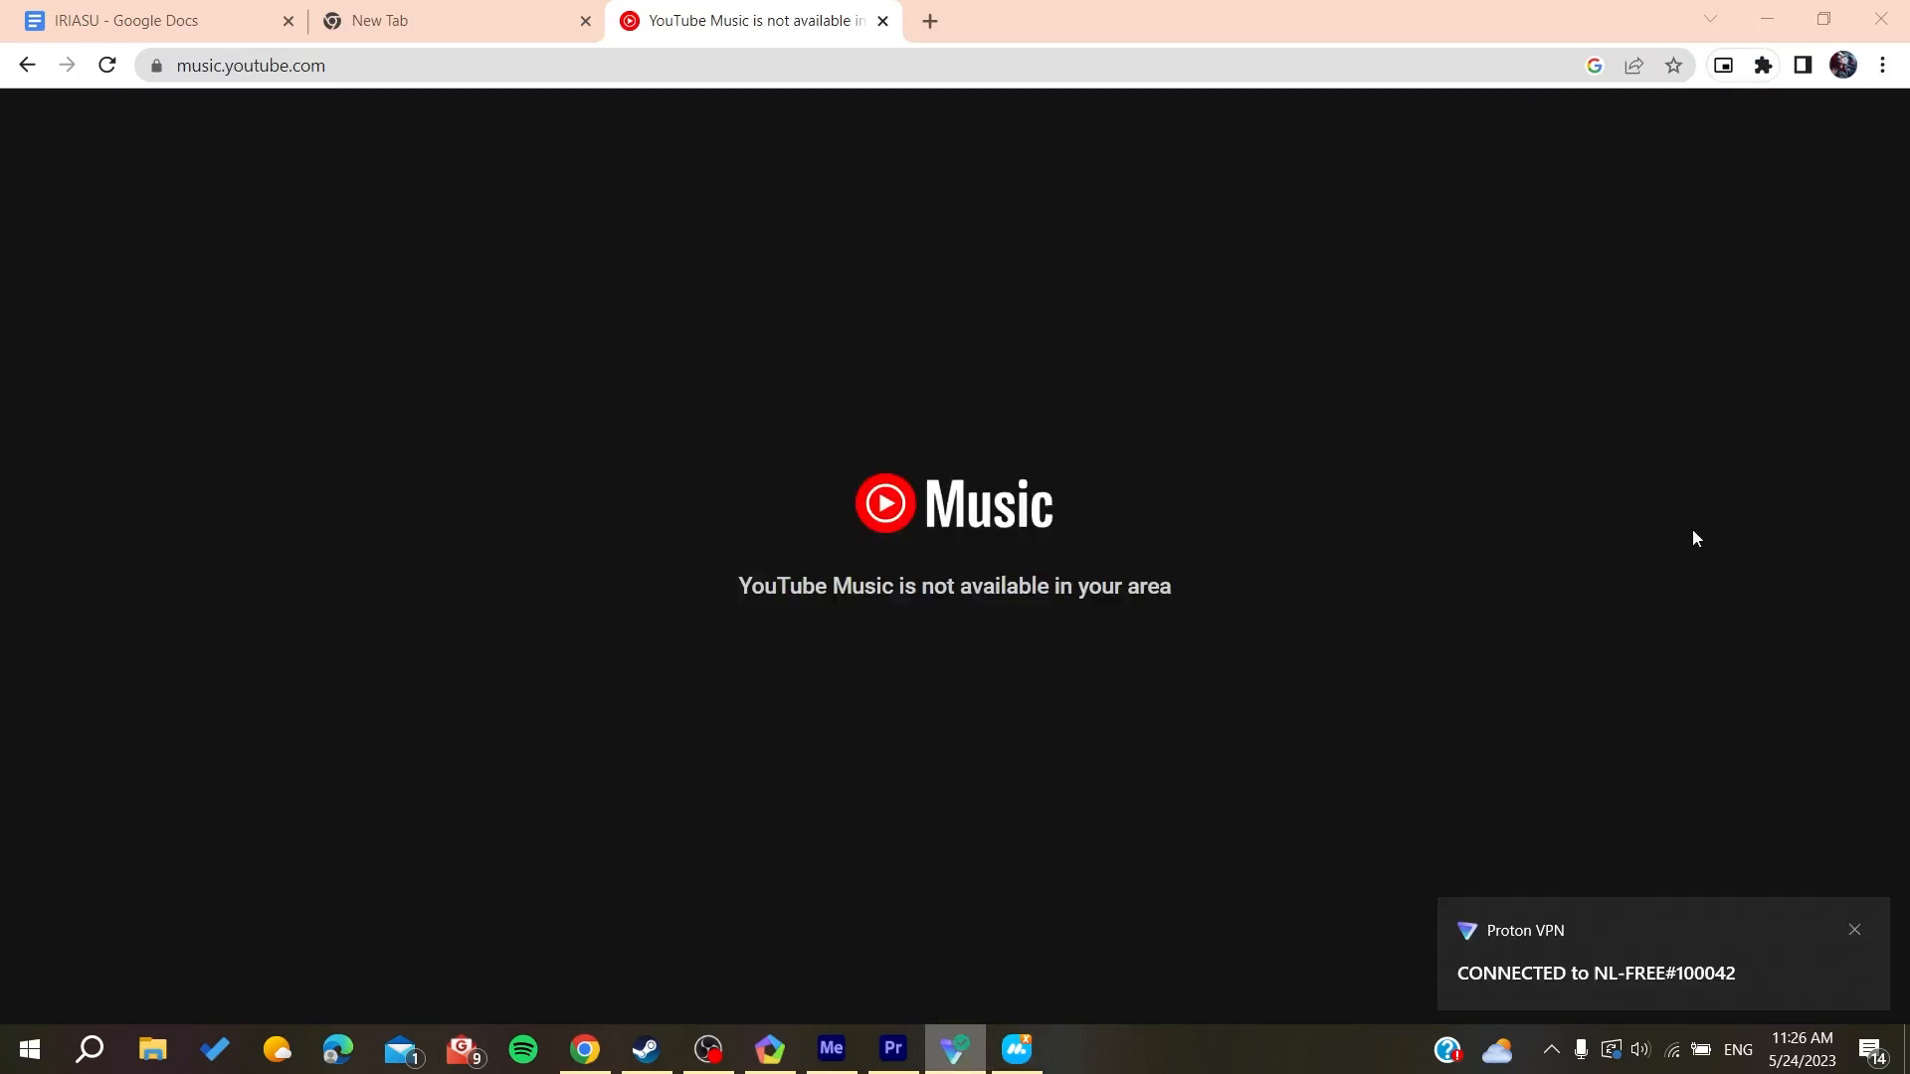
Step: Reload YouTube Music over the VPN so Home loads, declining the Premium trial offer
click(105, 66)
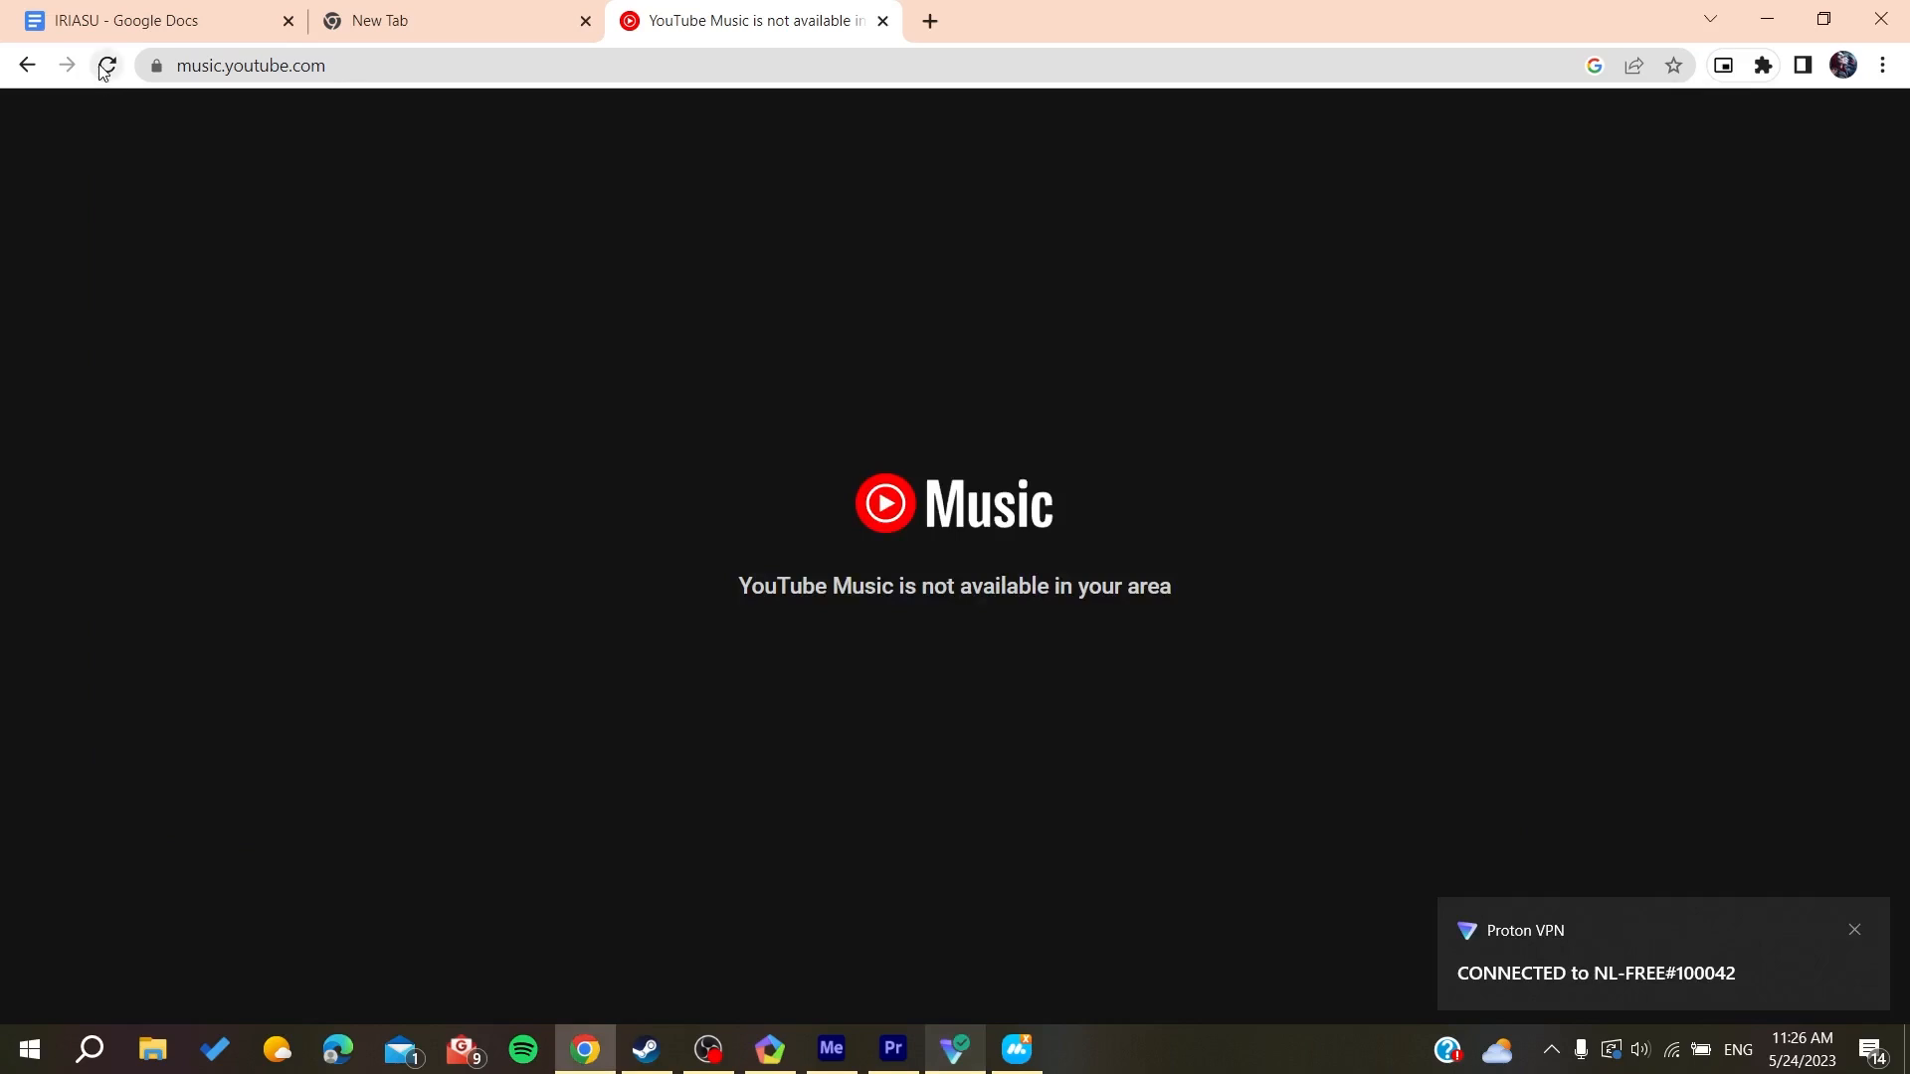
click(106, 66)
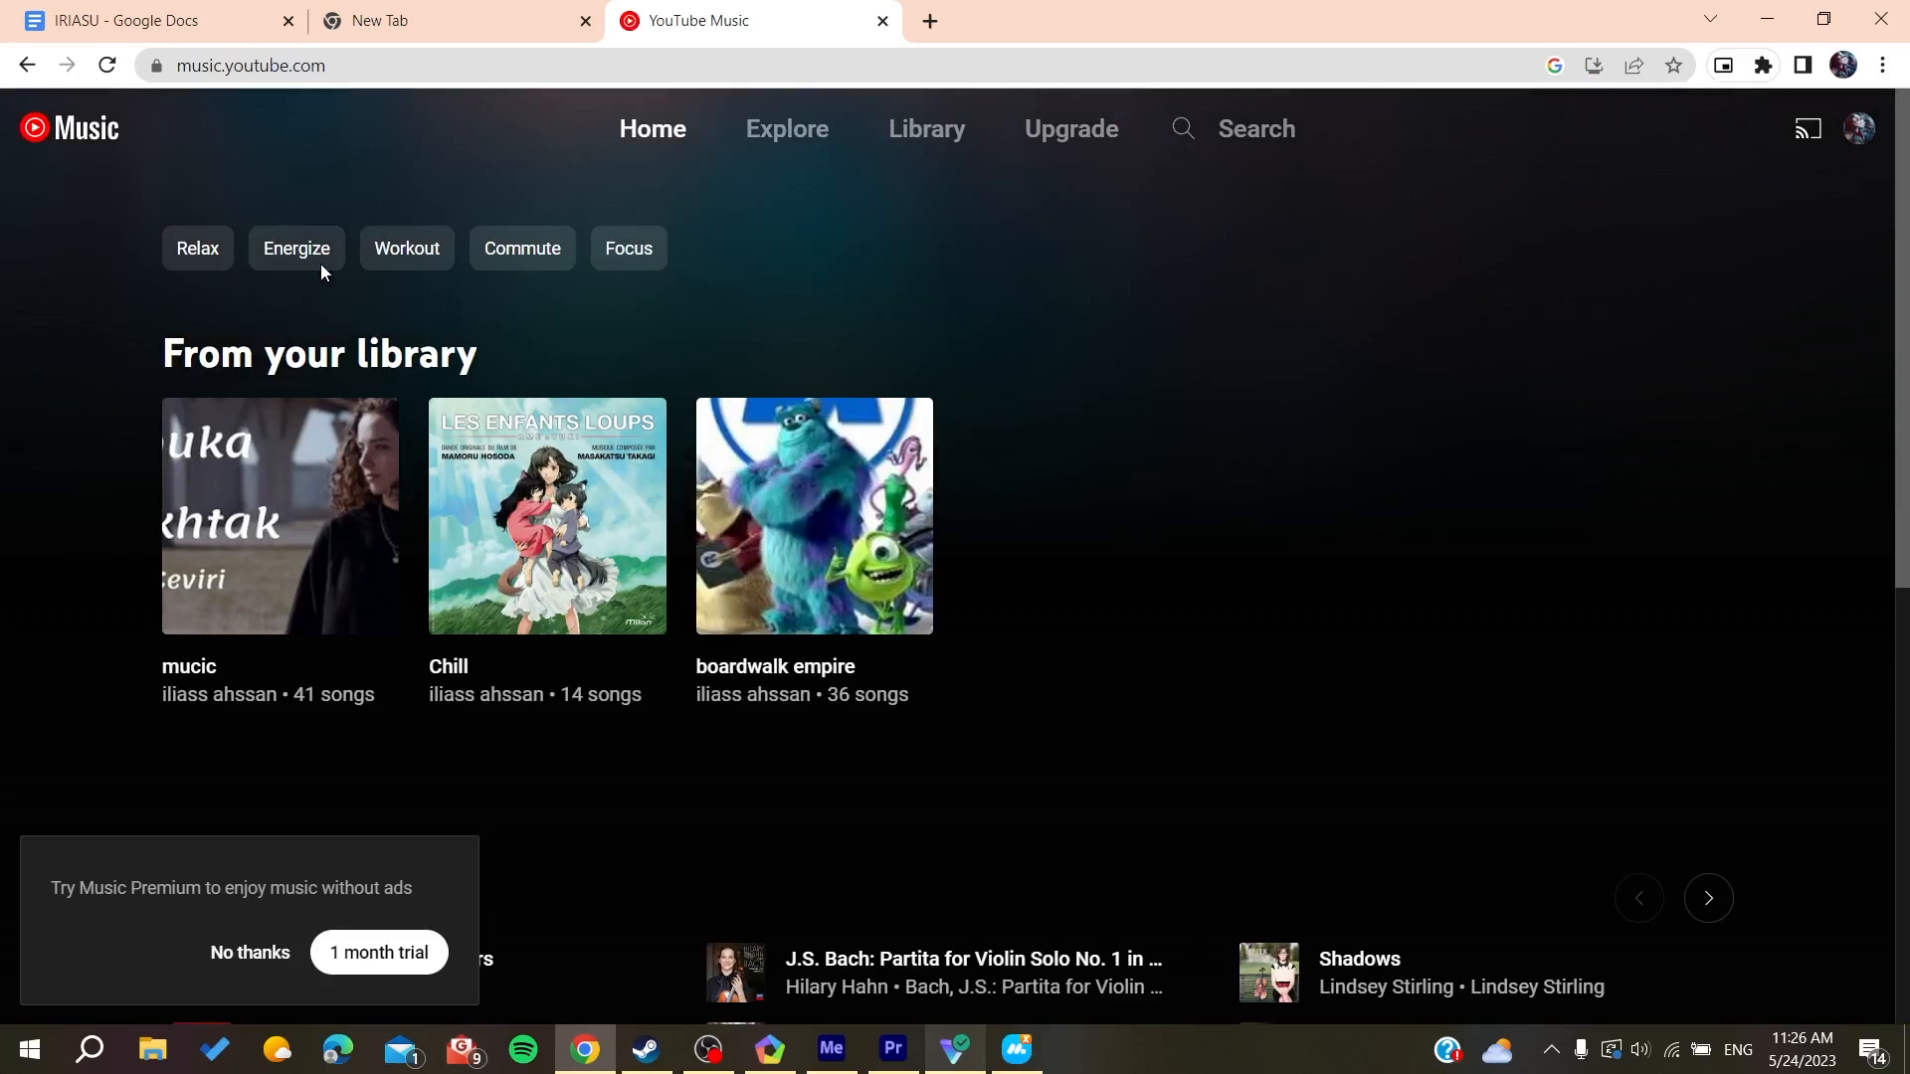
click(251, 954)
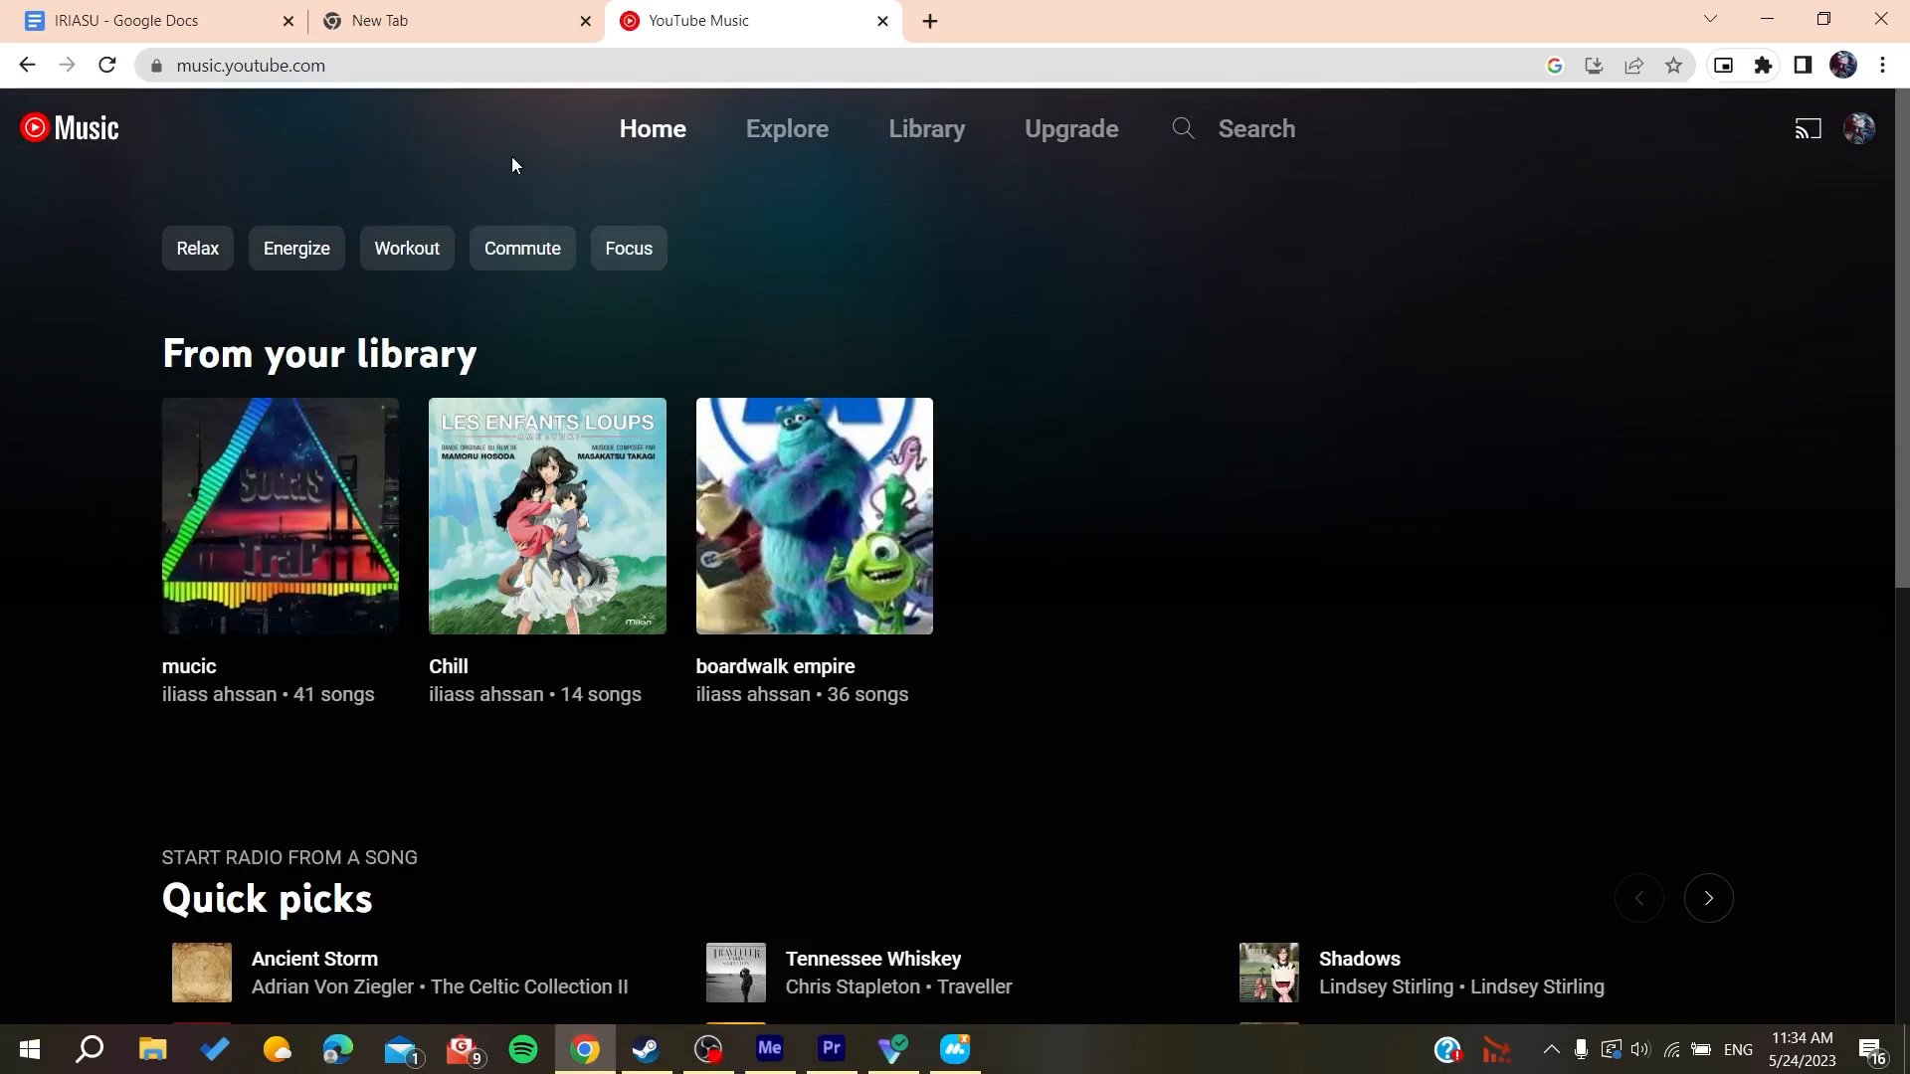
mouse_move(489, 173)
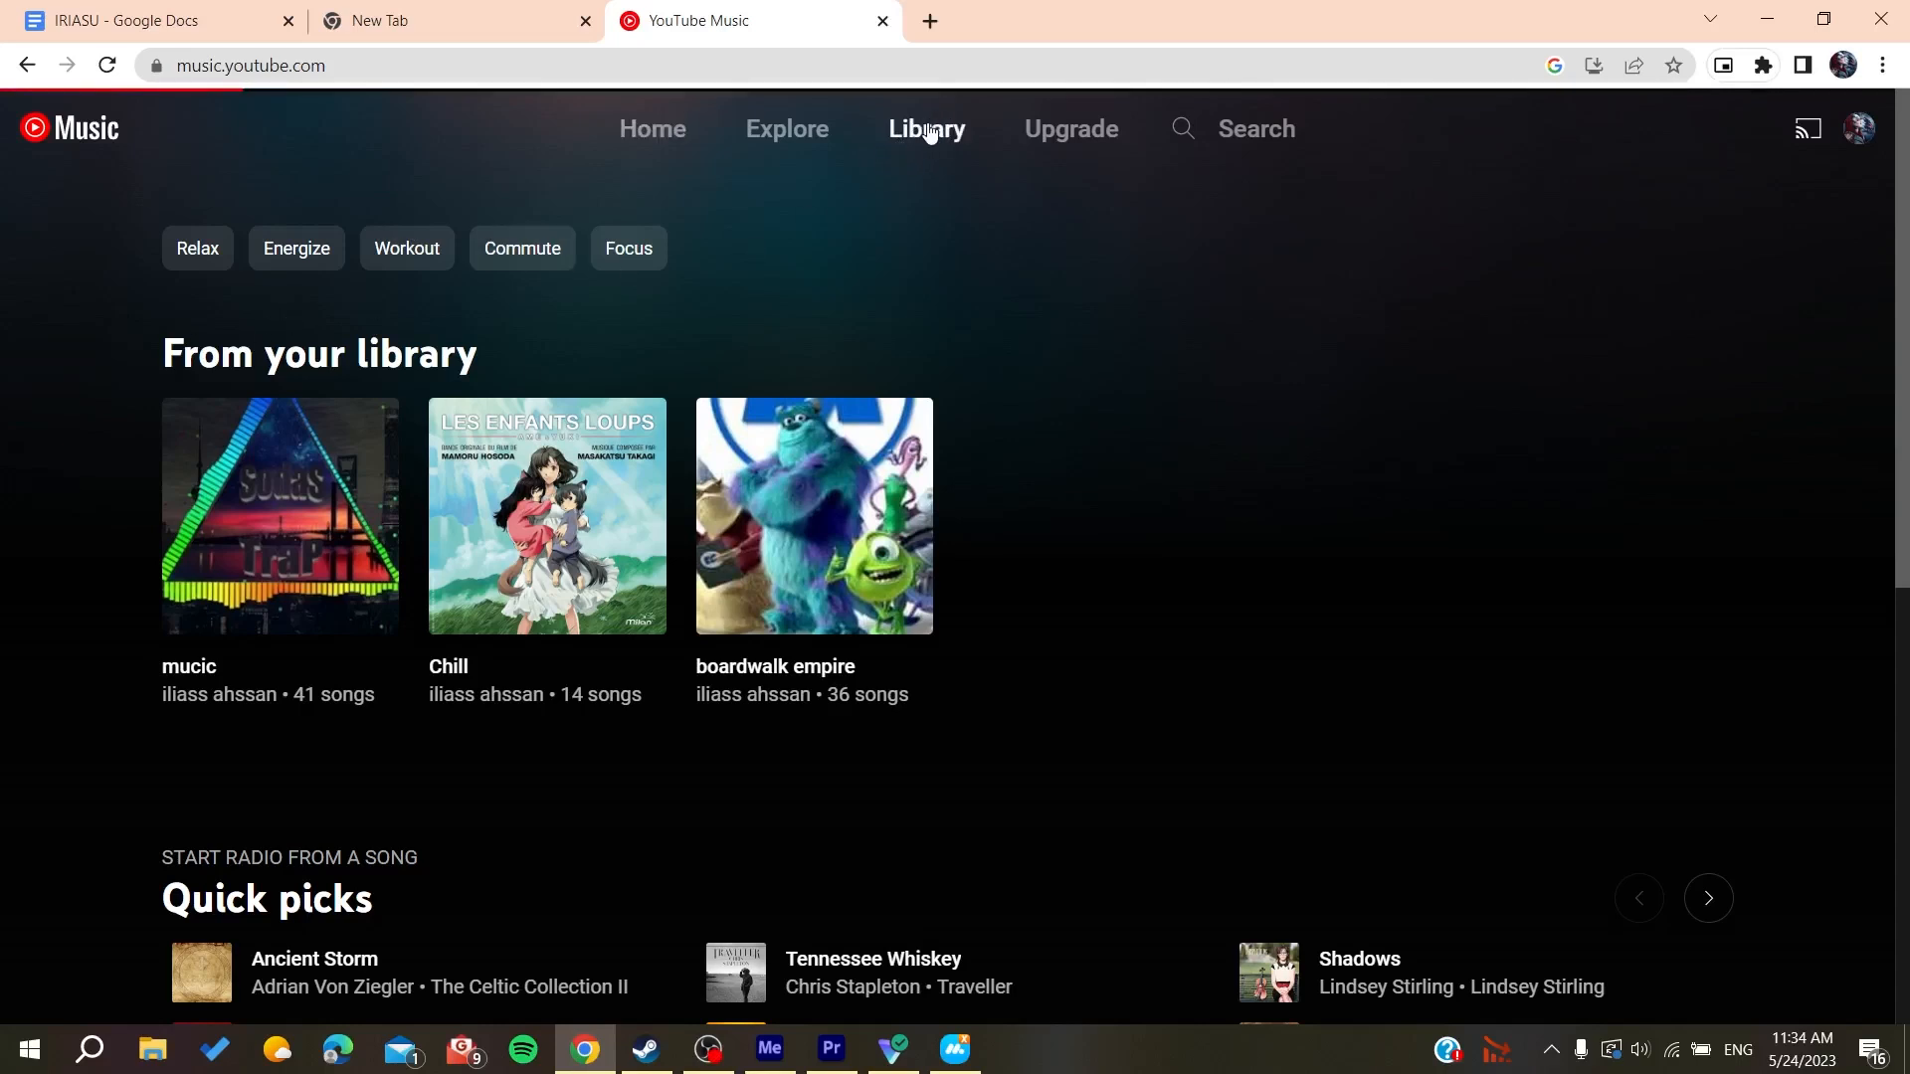
Step: Go to the Library and select the 'mucic' playlist
click(925, 129)
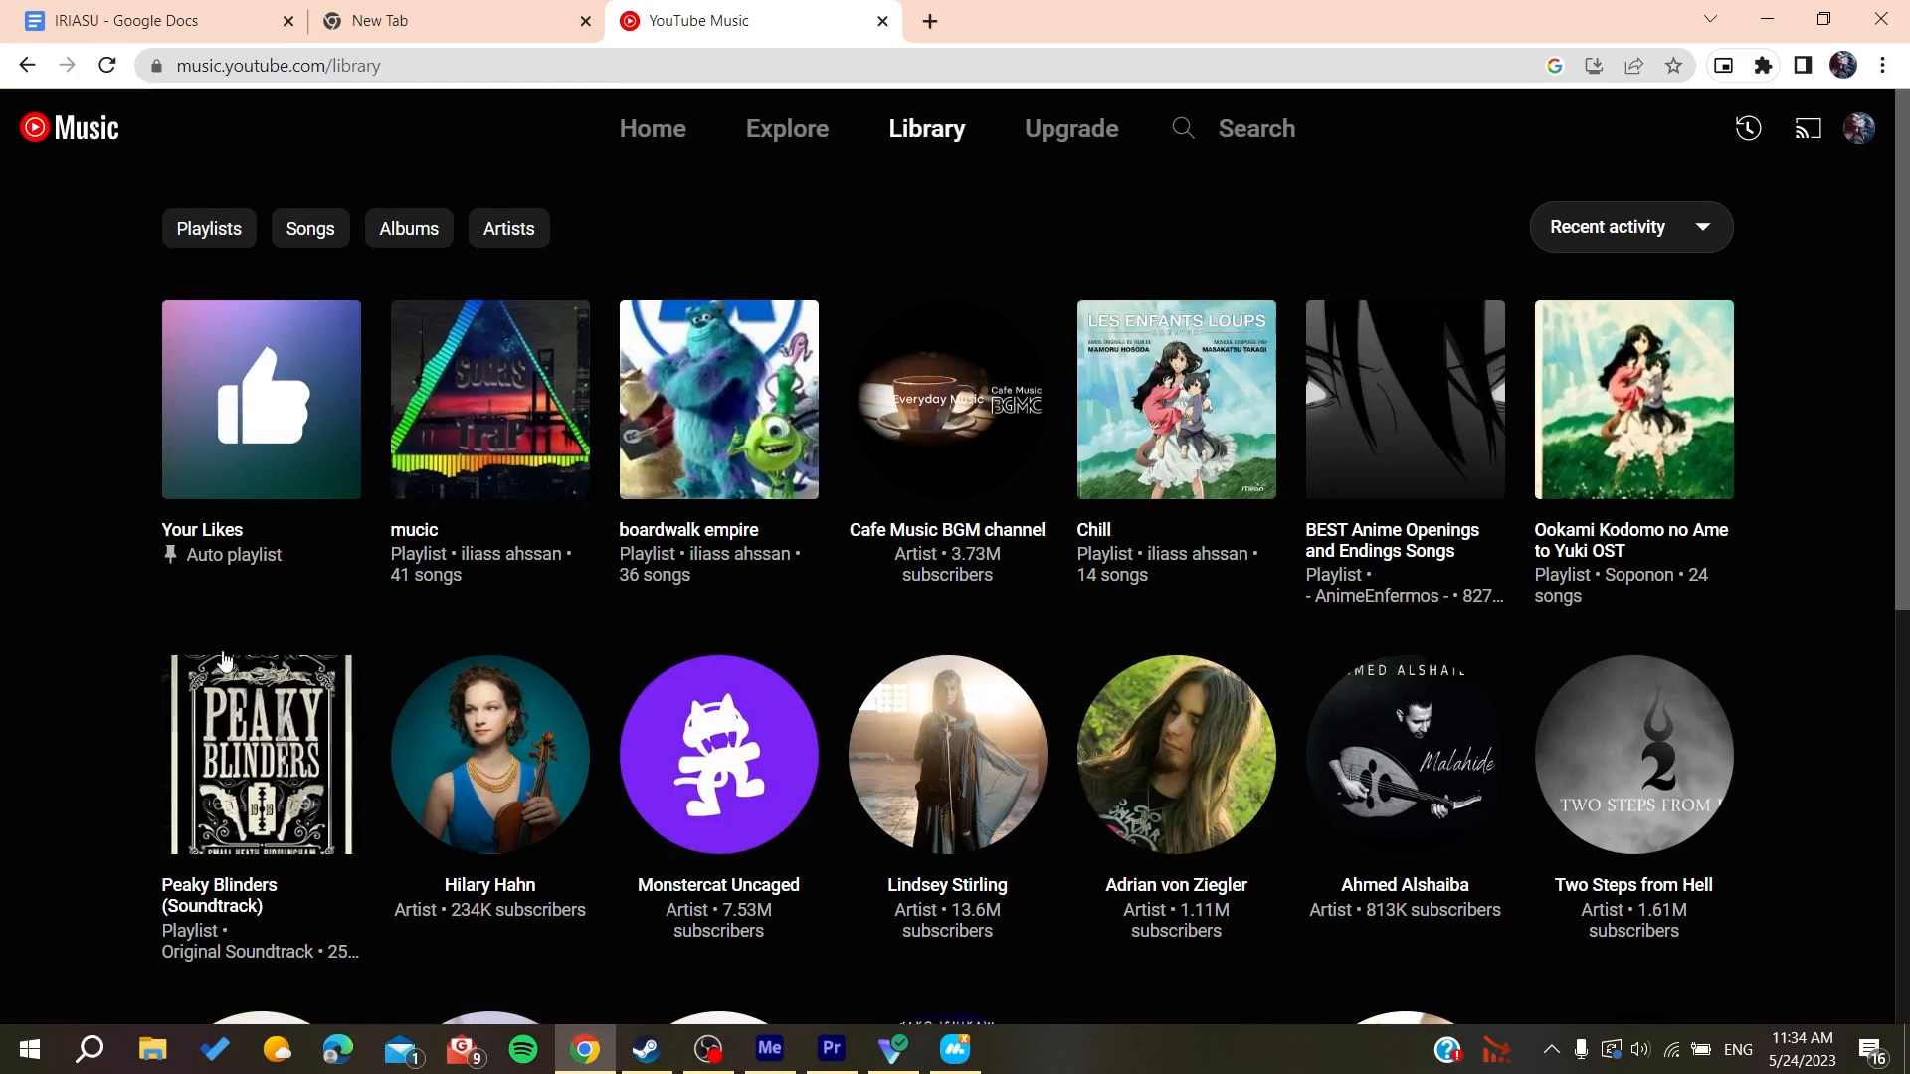
mouse_move(419, 426)
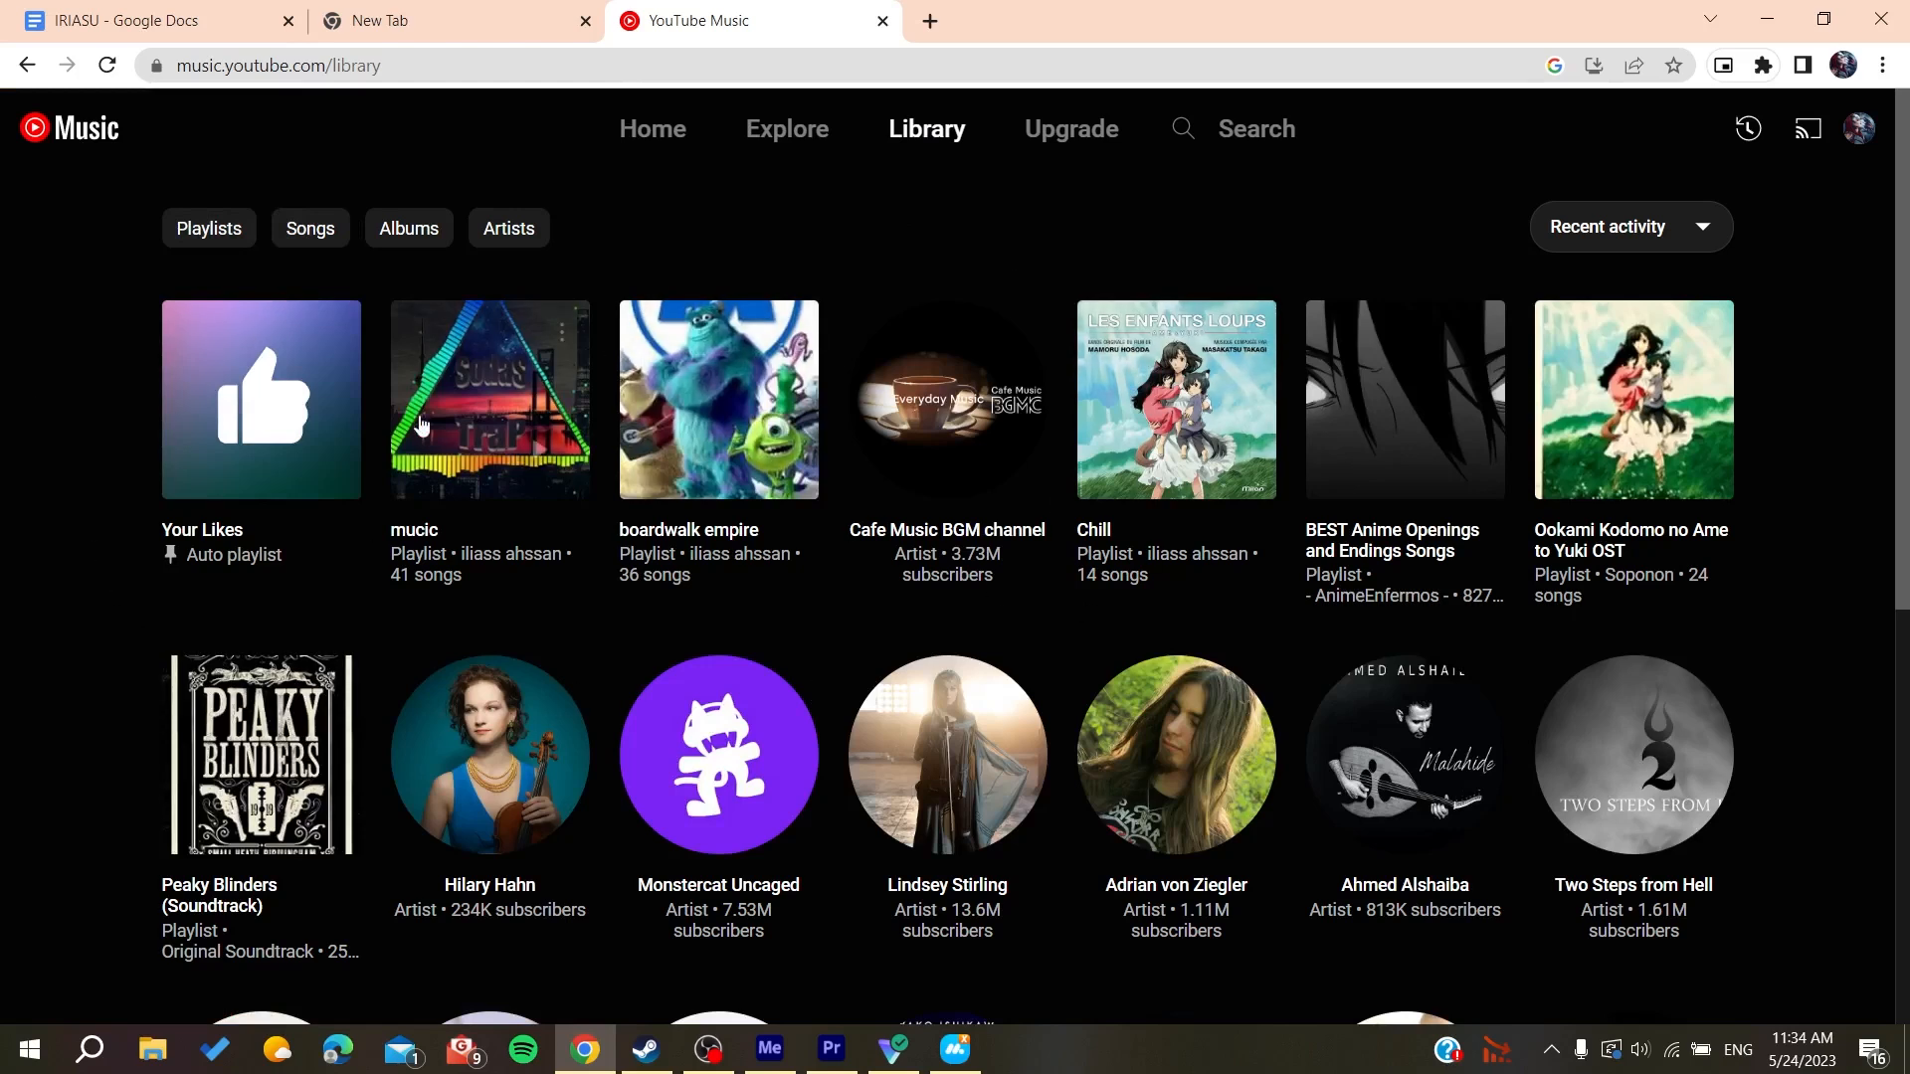
mouse_move(489, 414)
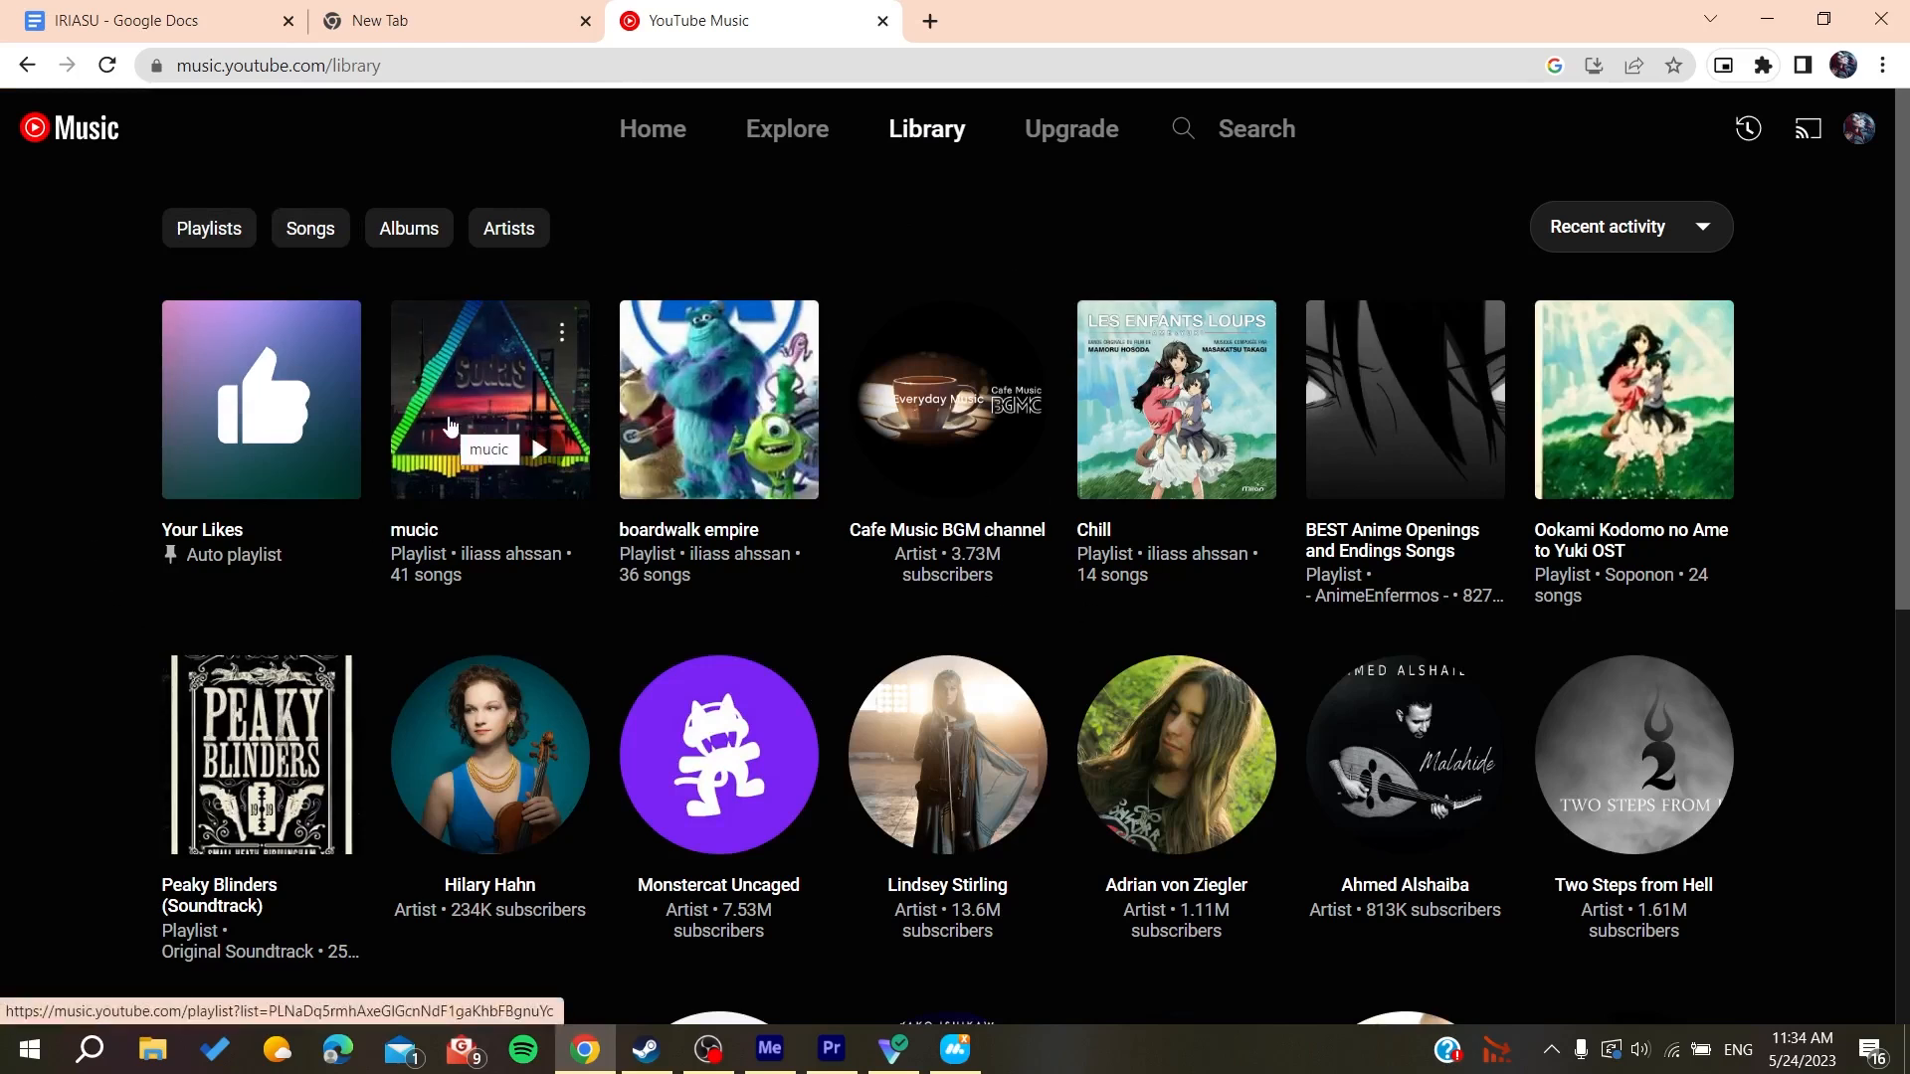
click(489, 399)
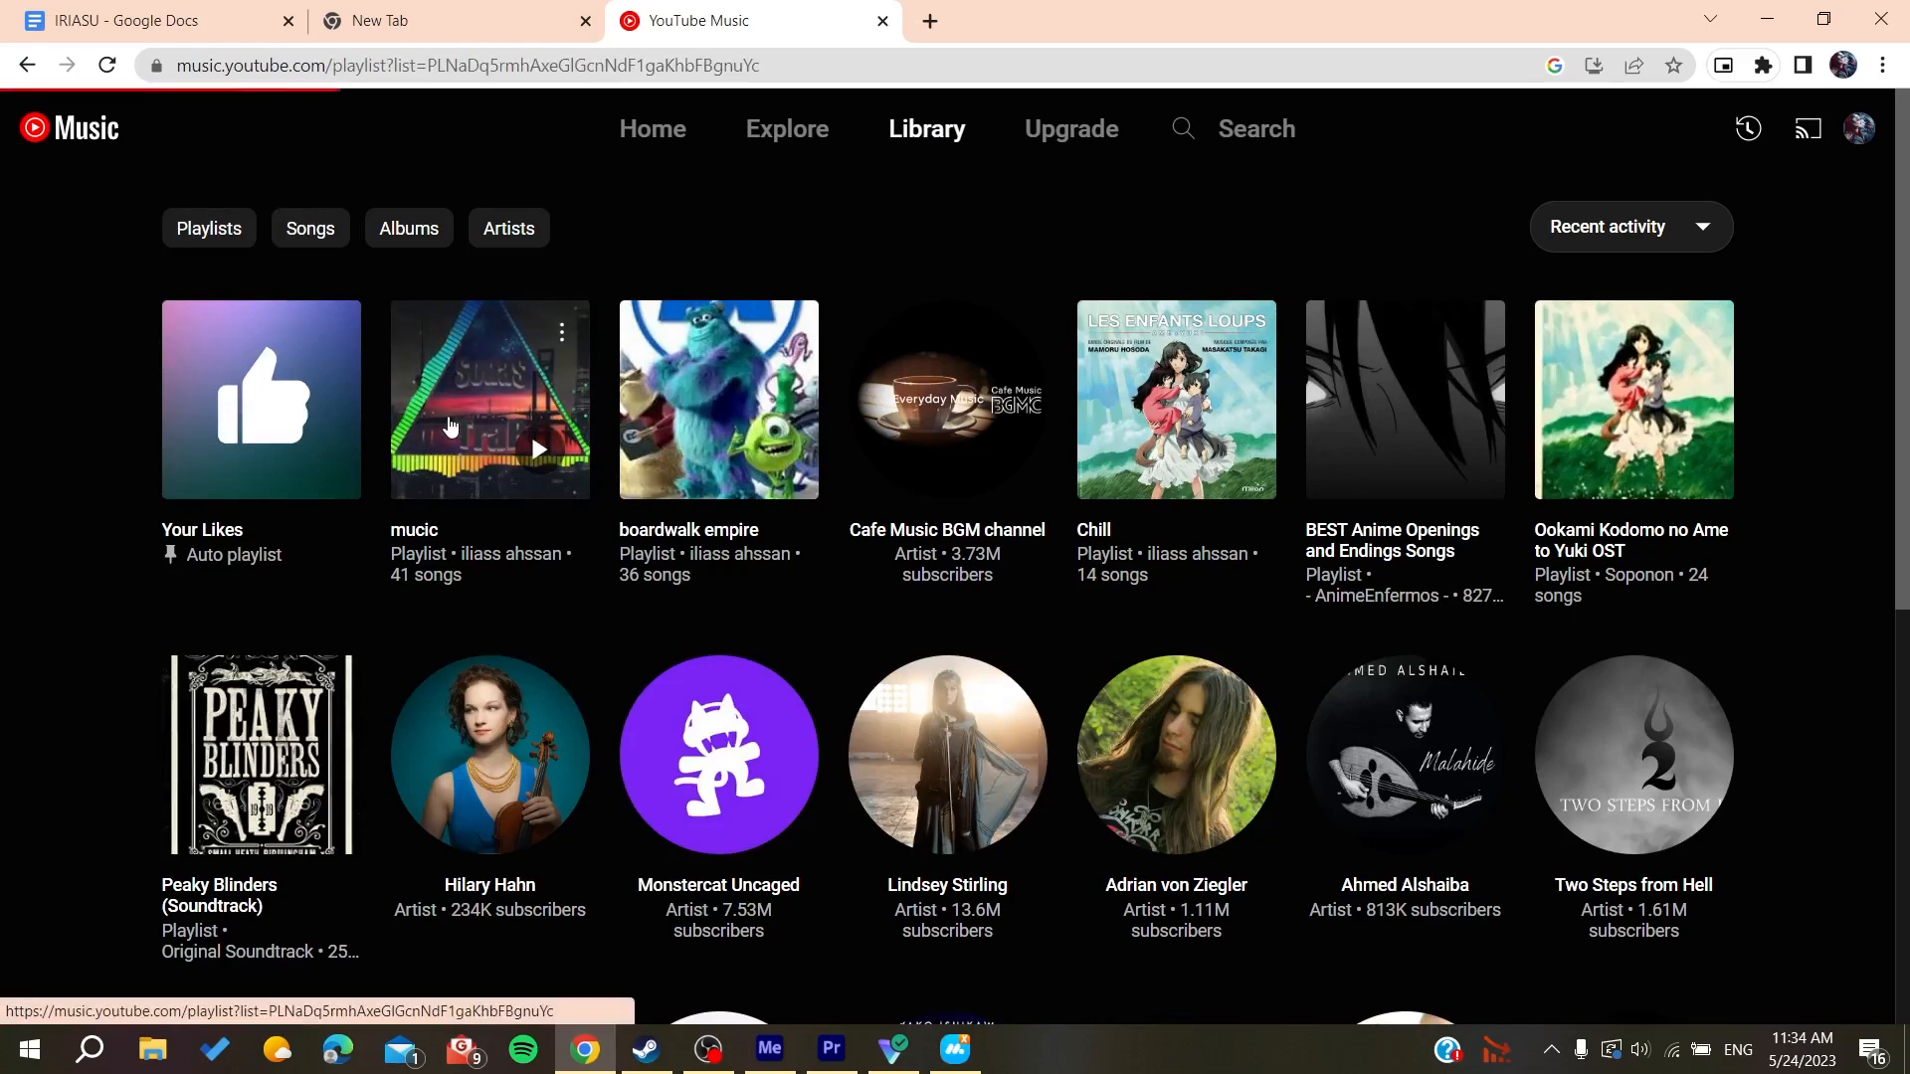
Step: Reload the 'mucic' playlist page so its thumbnail shows The Godfather Theme Song's cover
click(489, 400)
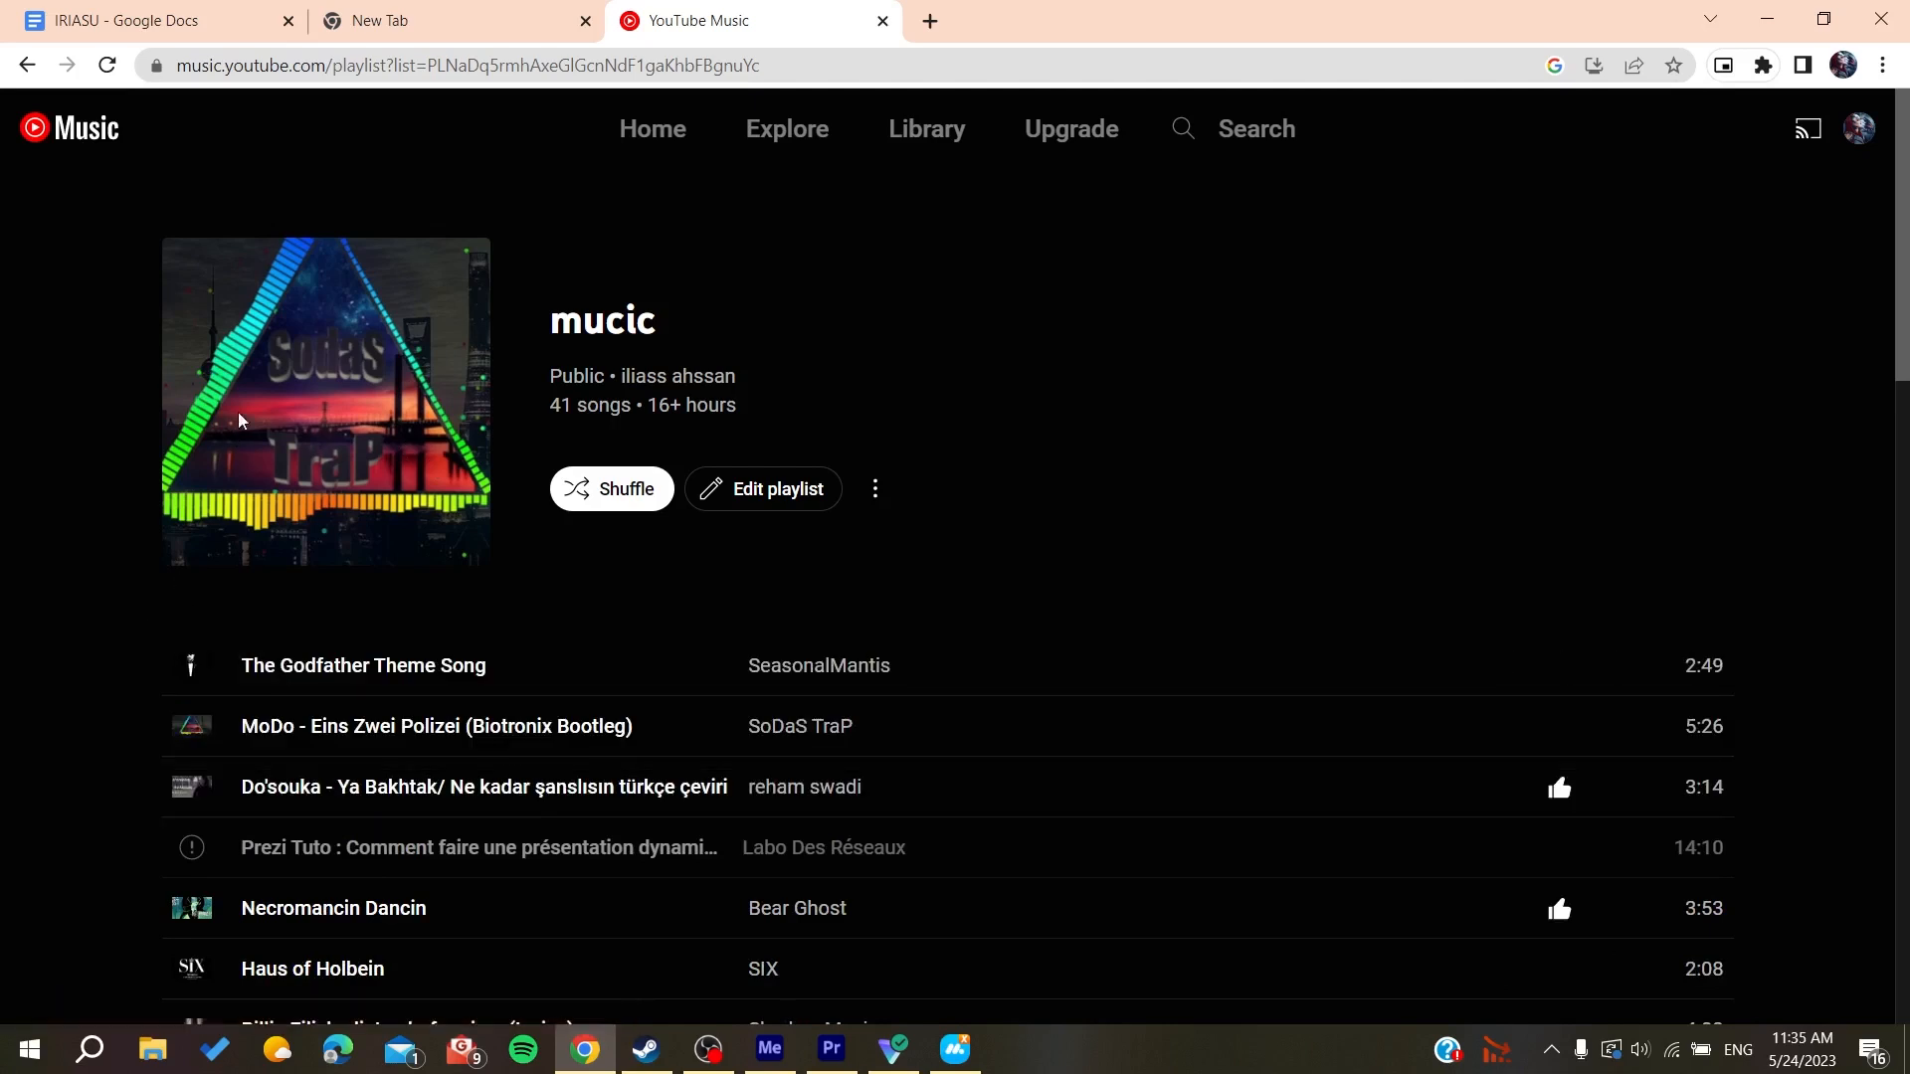
click(105, 66)
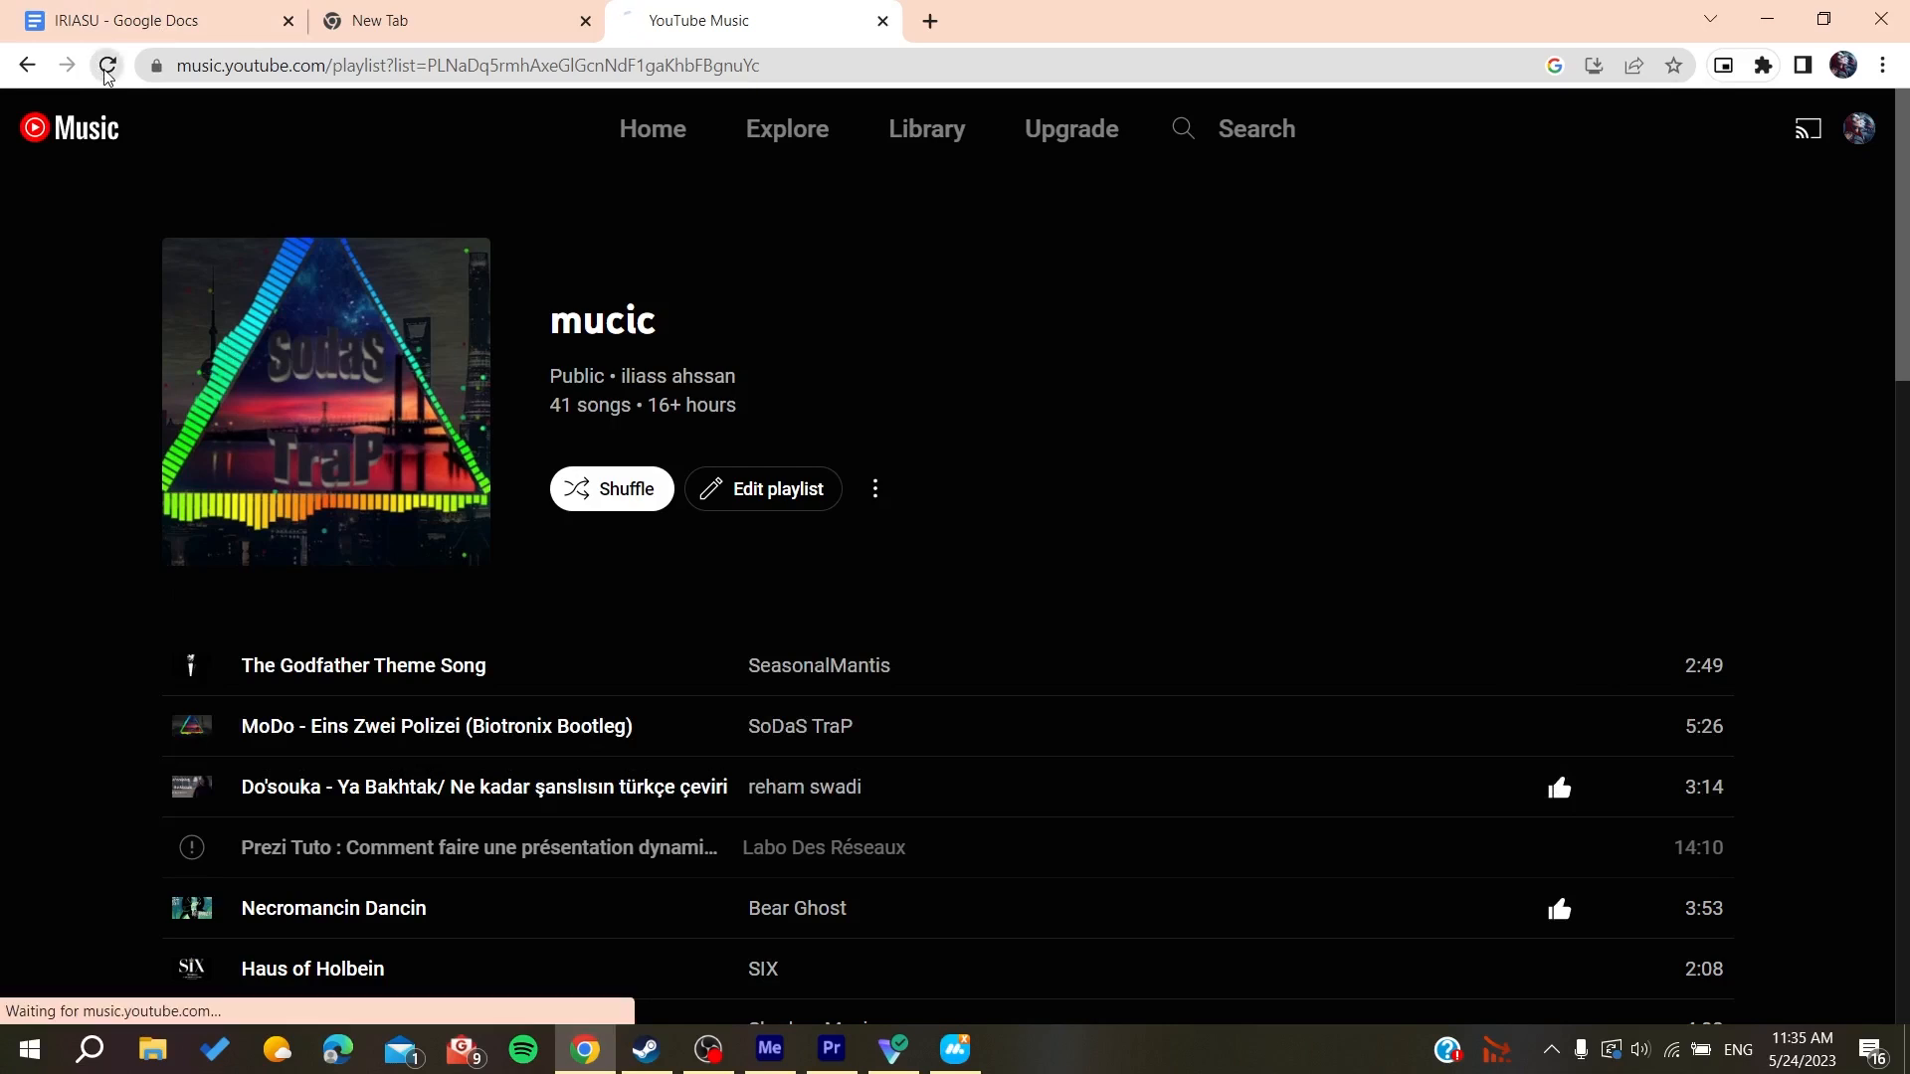
click(105, 65)
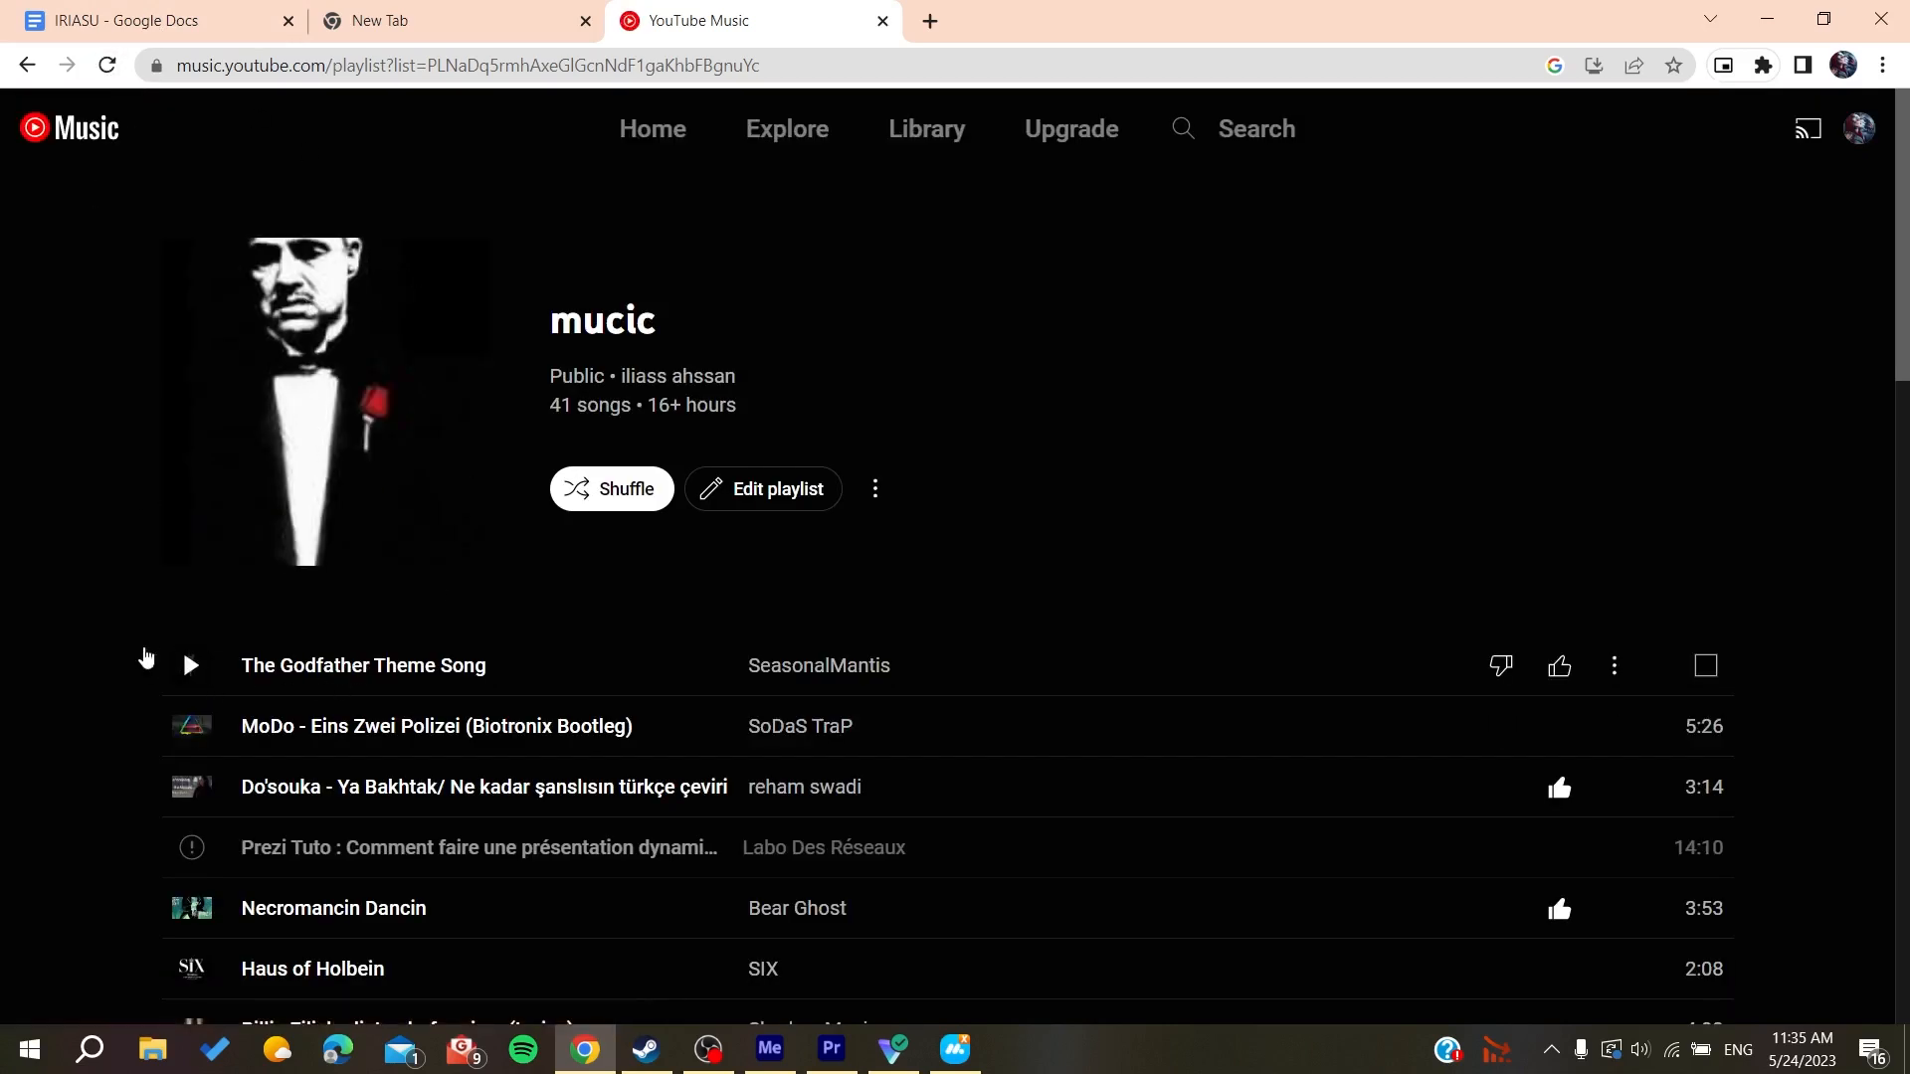
scroll(down, 3)
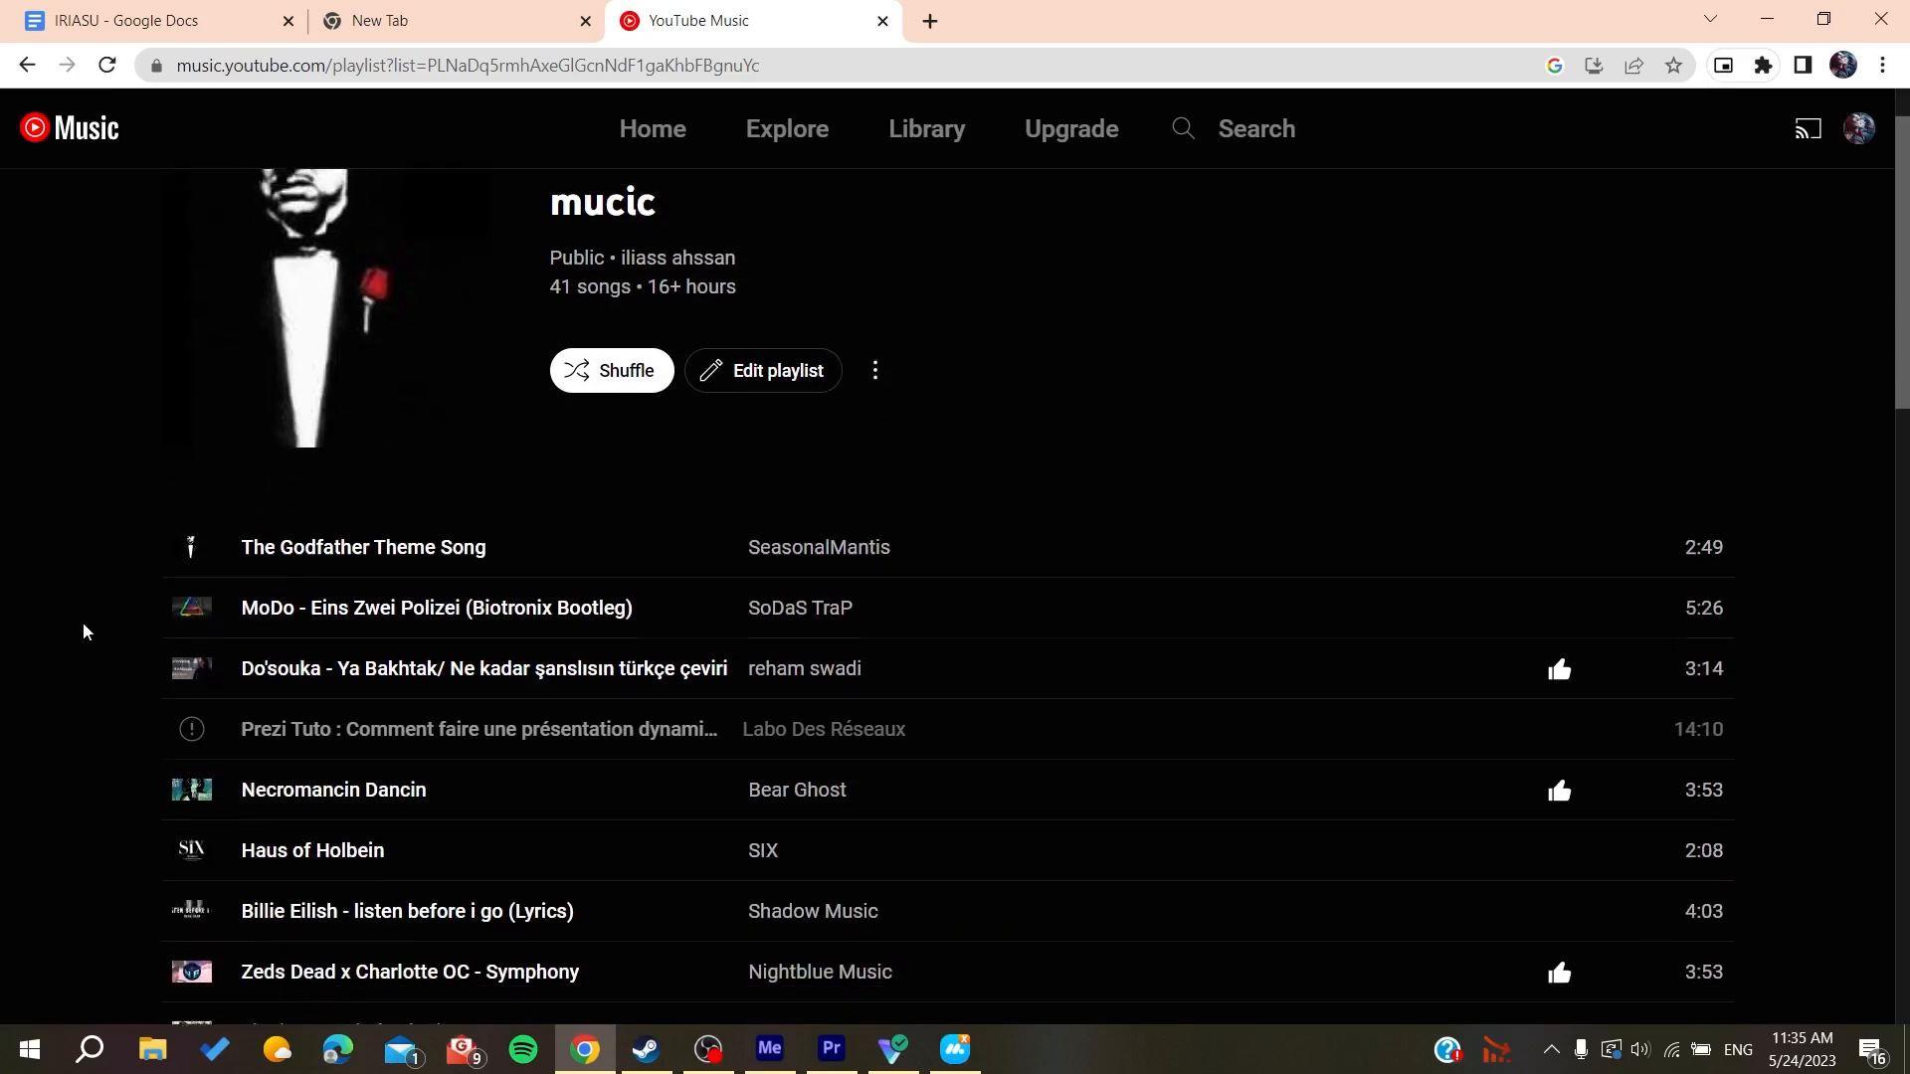
scroll(up, 3)
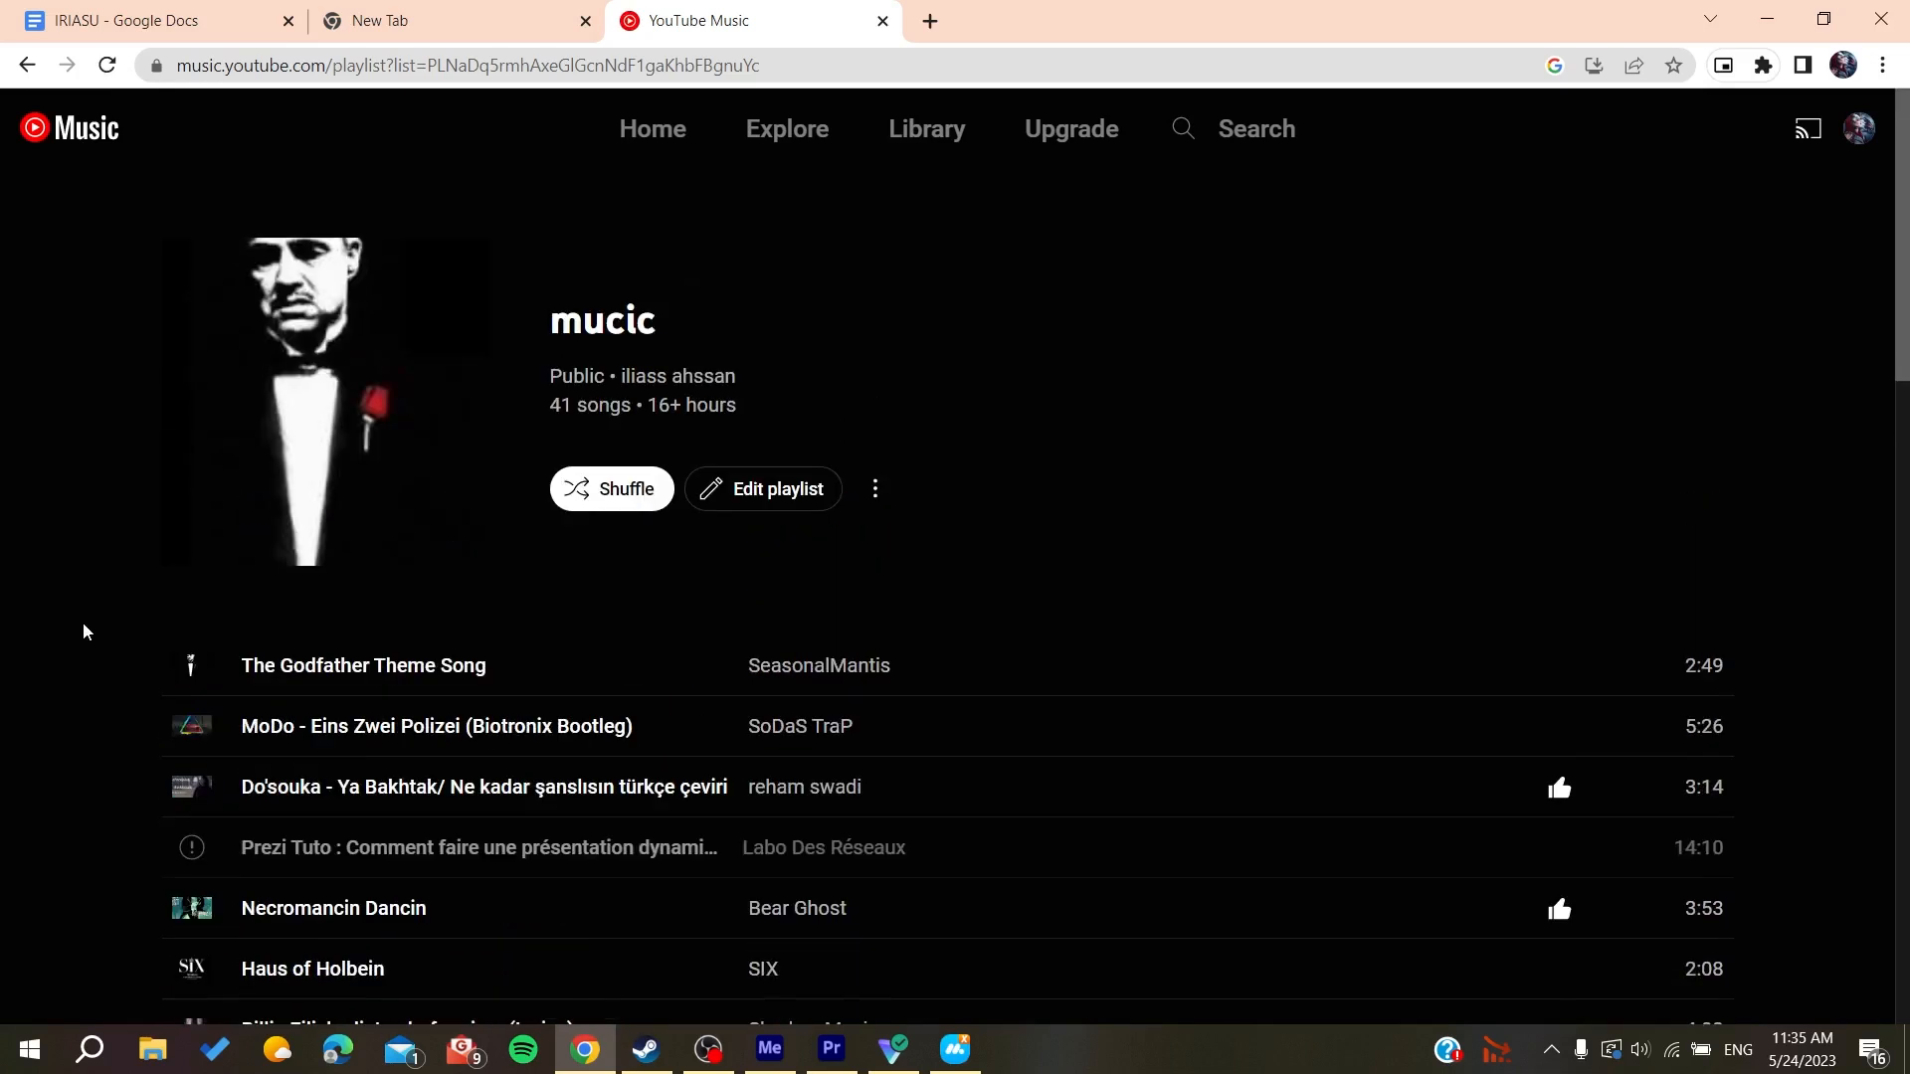
mouse_move(318, 265)
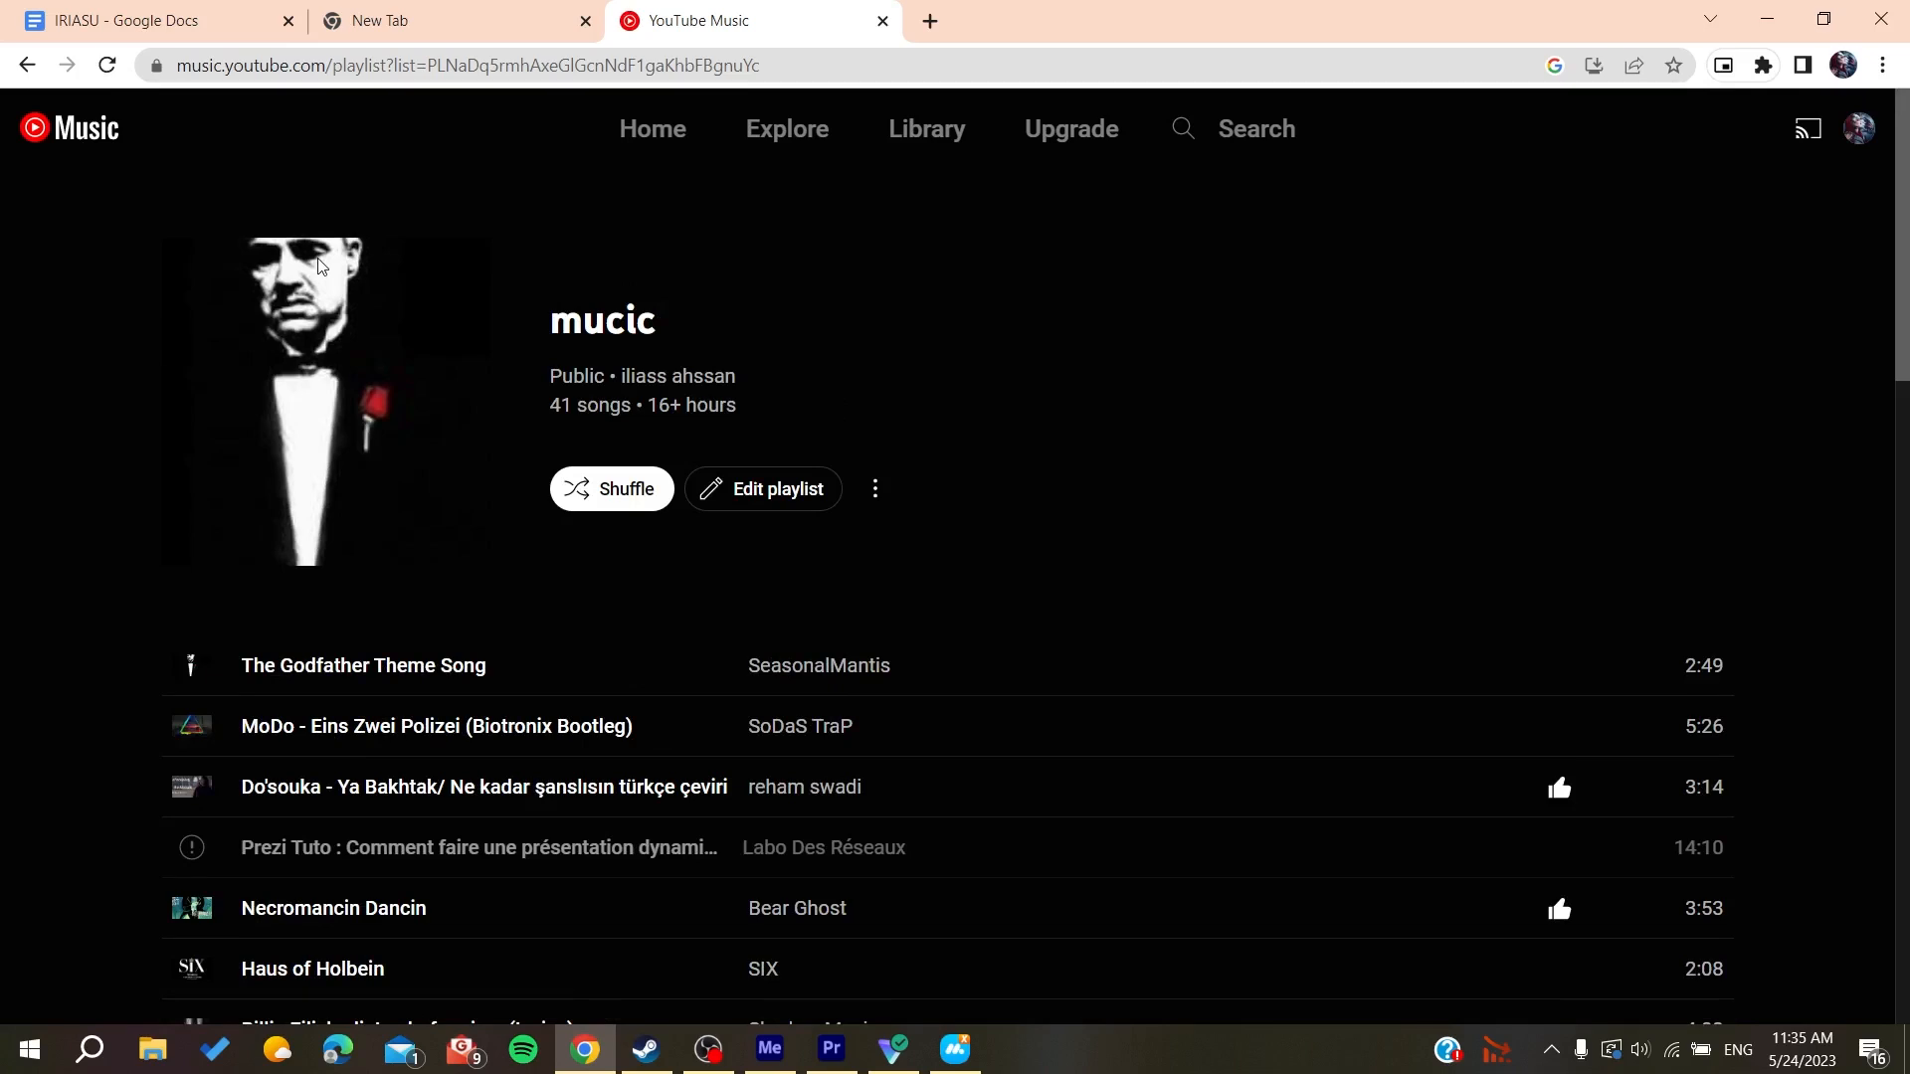
mouse_move(392, 400)
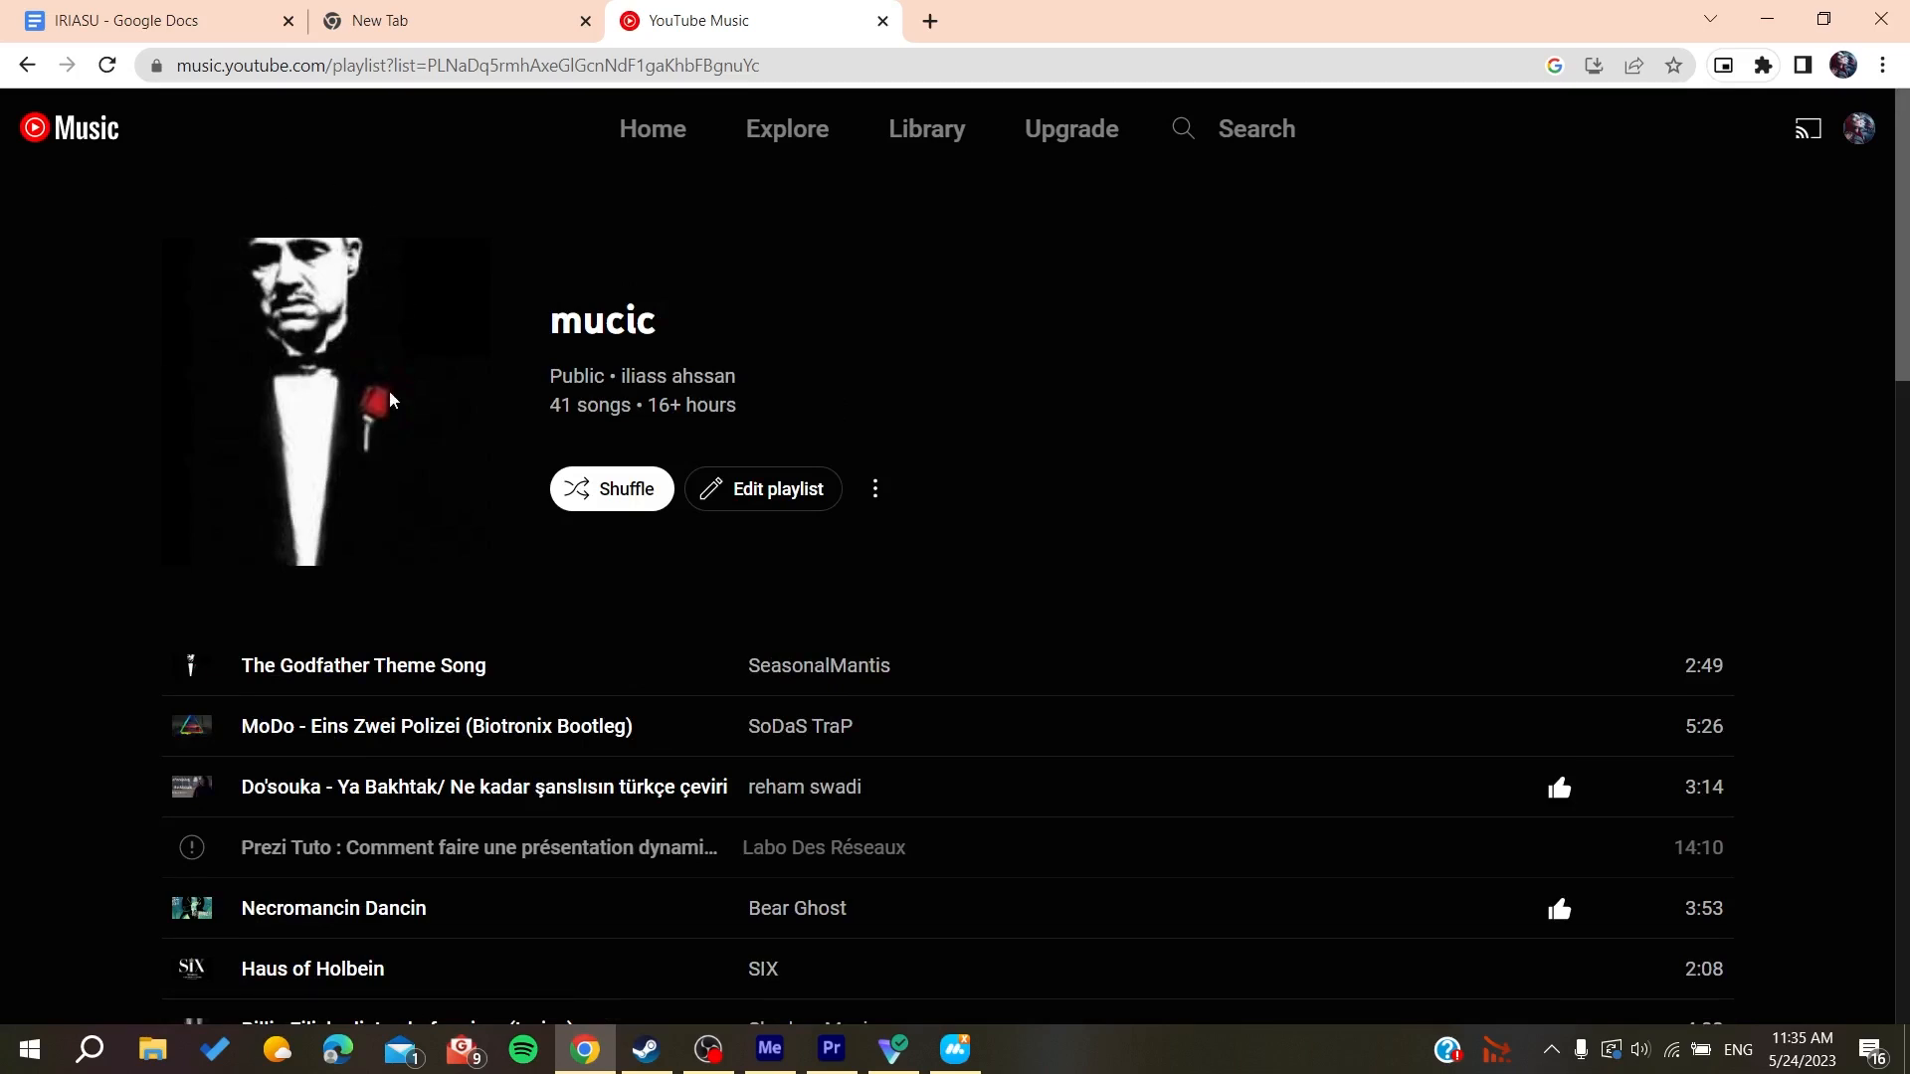